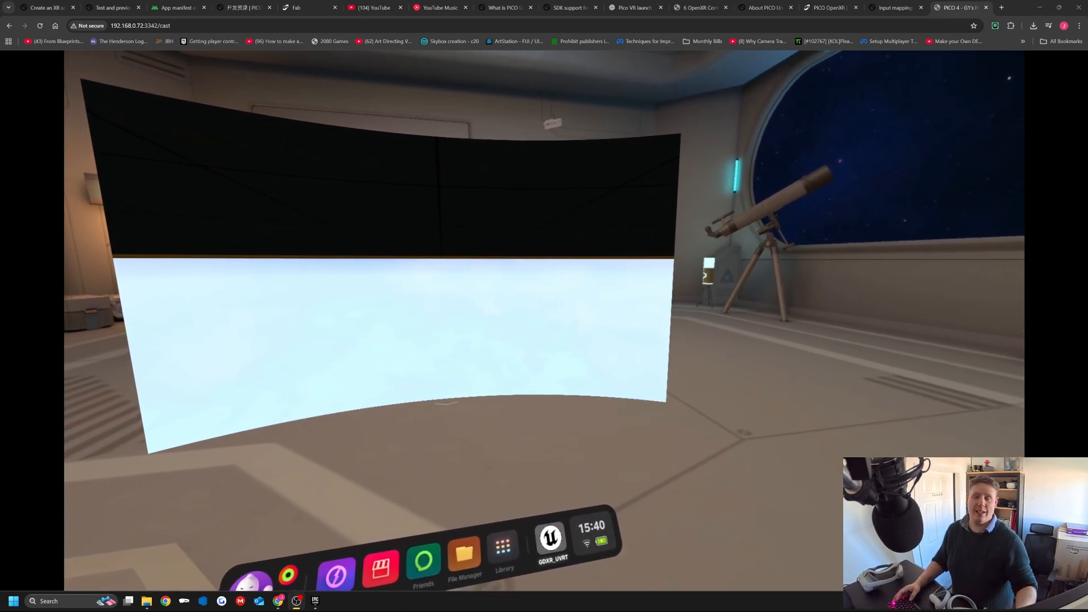
Leave the PICO Cast tab and bring the Epic Games Launcher Library forward.
click(13, 600)
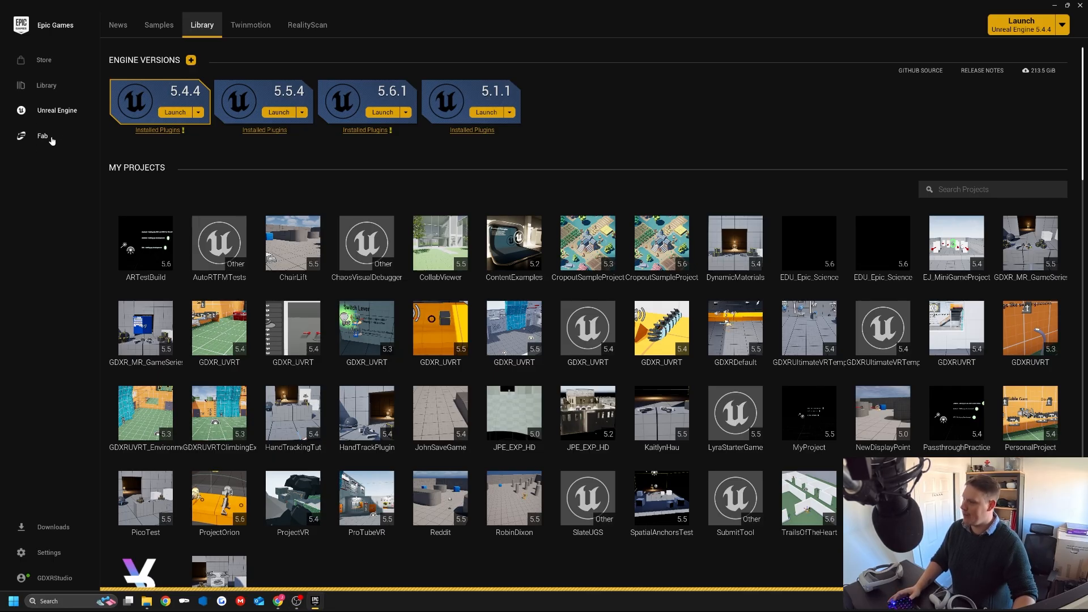
click(38, 136)
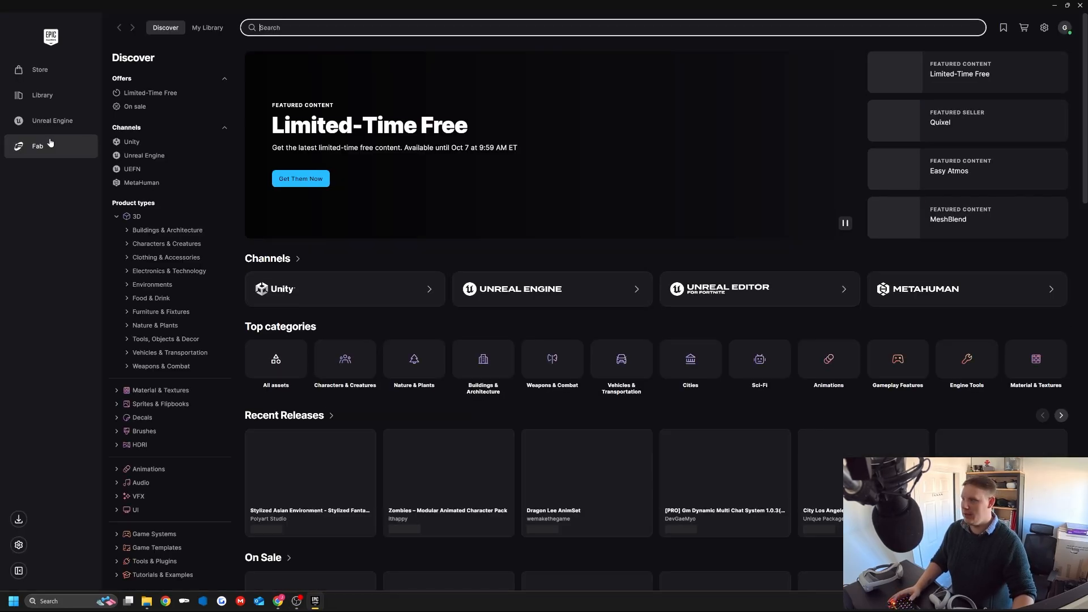
text(pico)
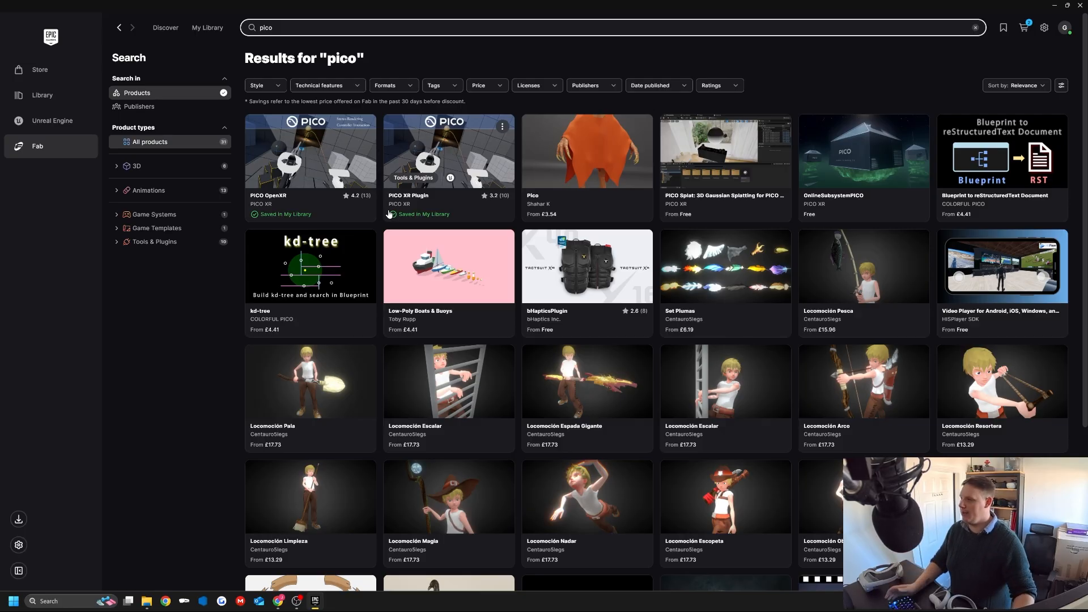
click(309, 151)
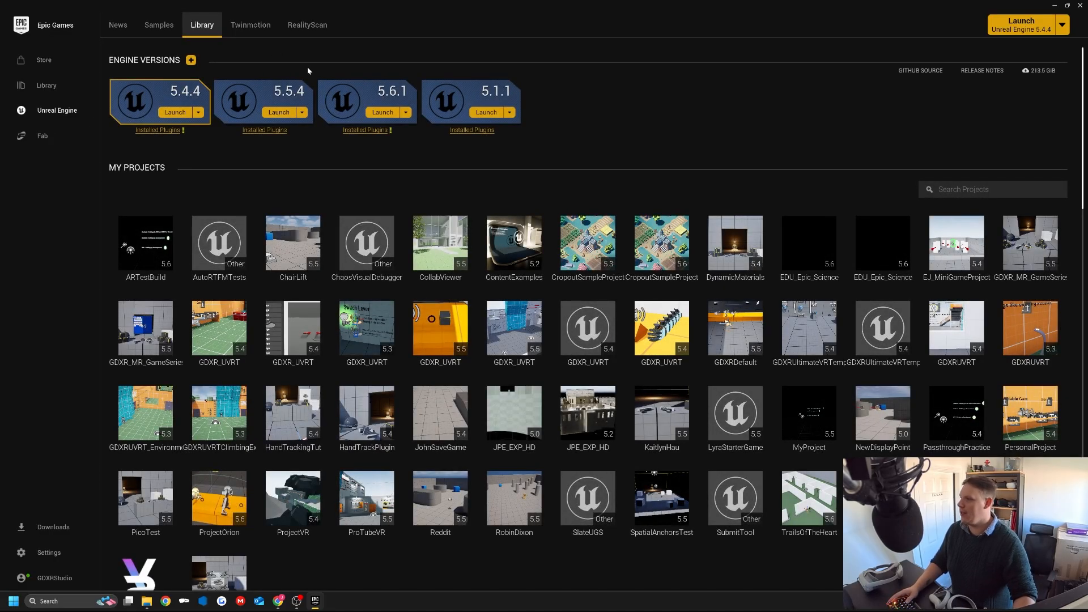
Launch UE 5.4.4 and create a Virtual Reality template project named YoutubePicoTutorial.
click(278, 112)
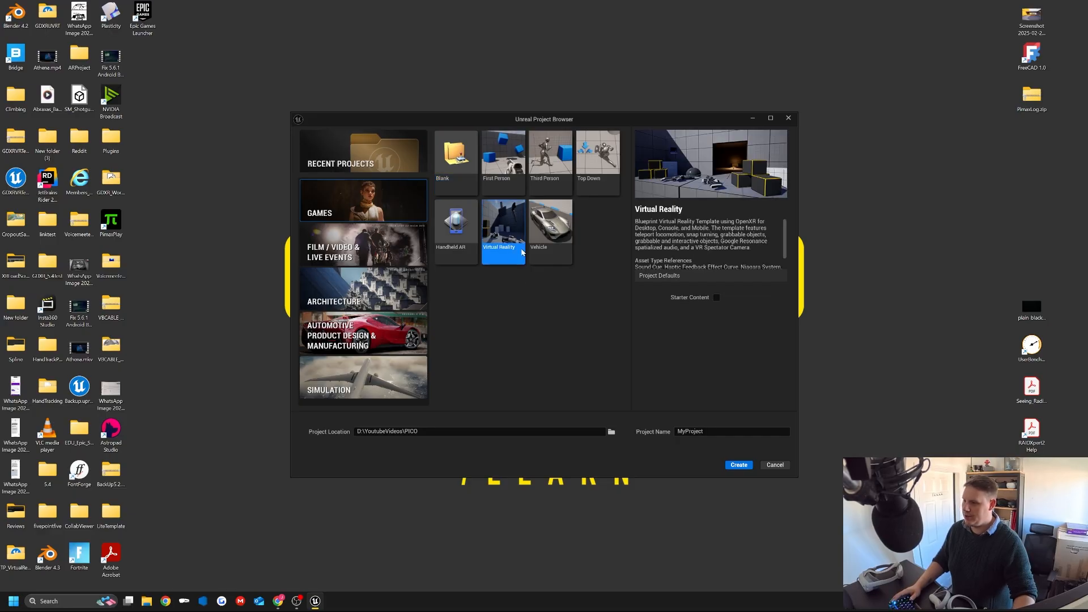
click(479, 431)
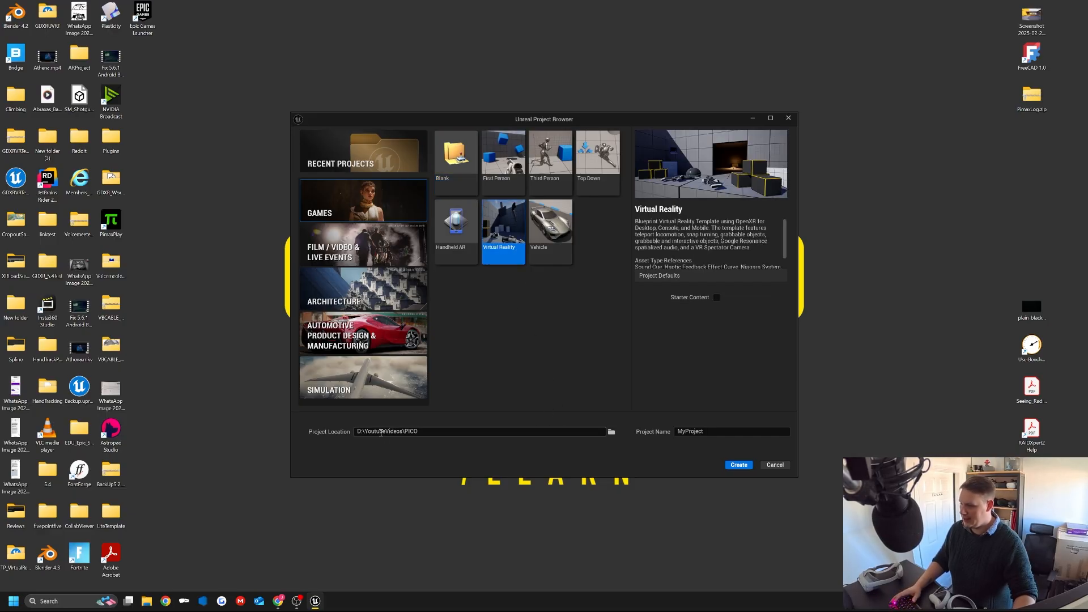
click(730, 430)
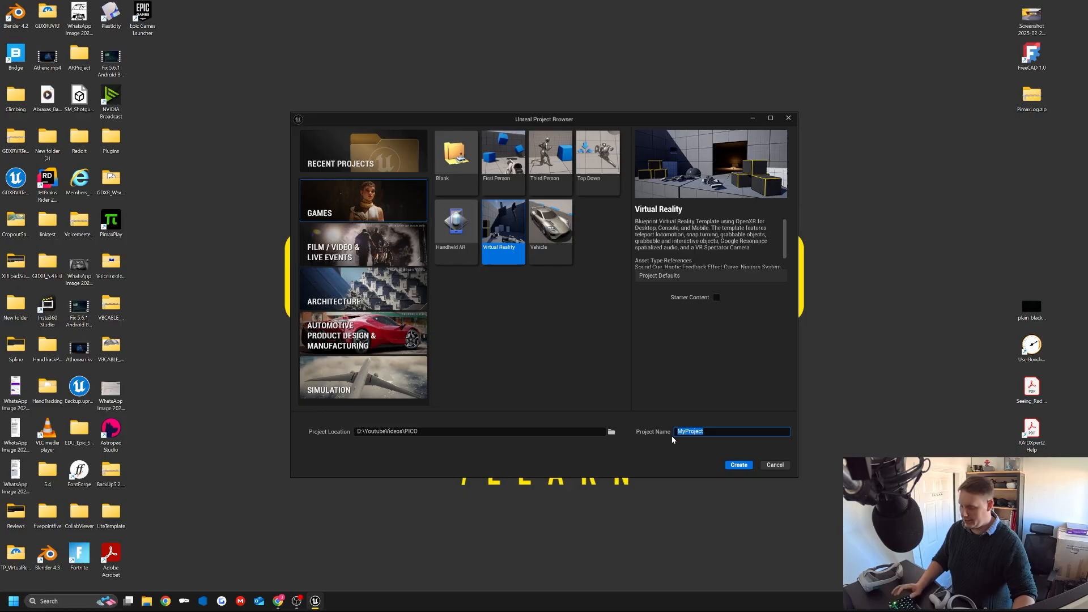
text(YoutubePicoTutorial)
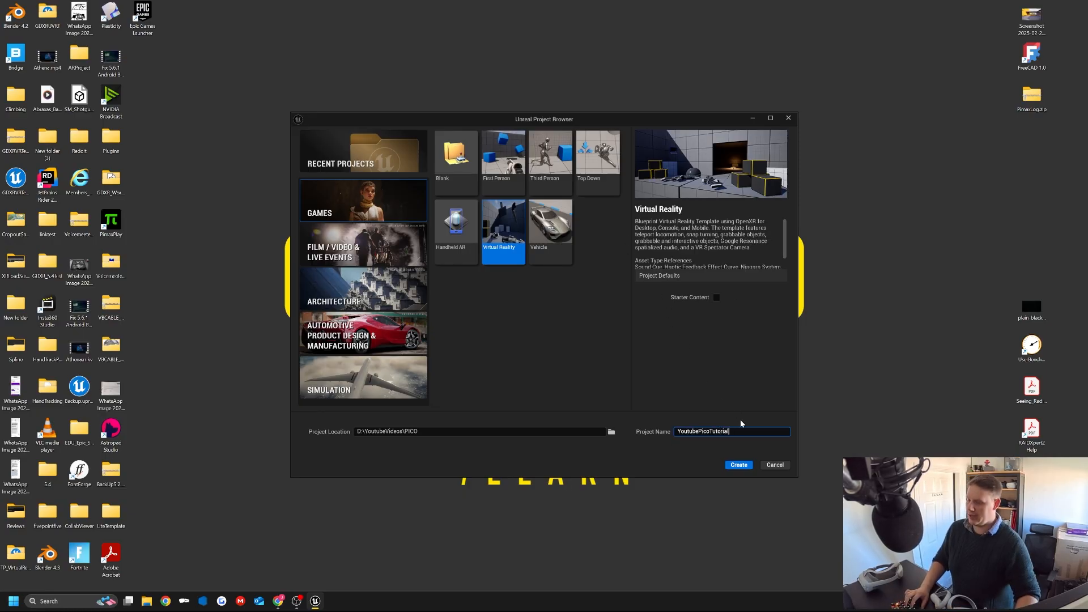
click(738, 465)
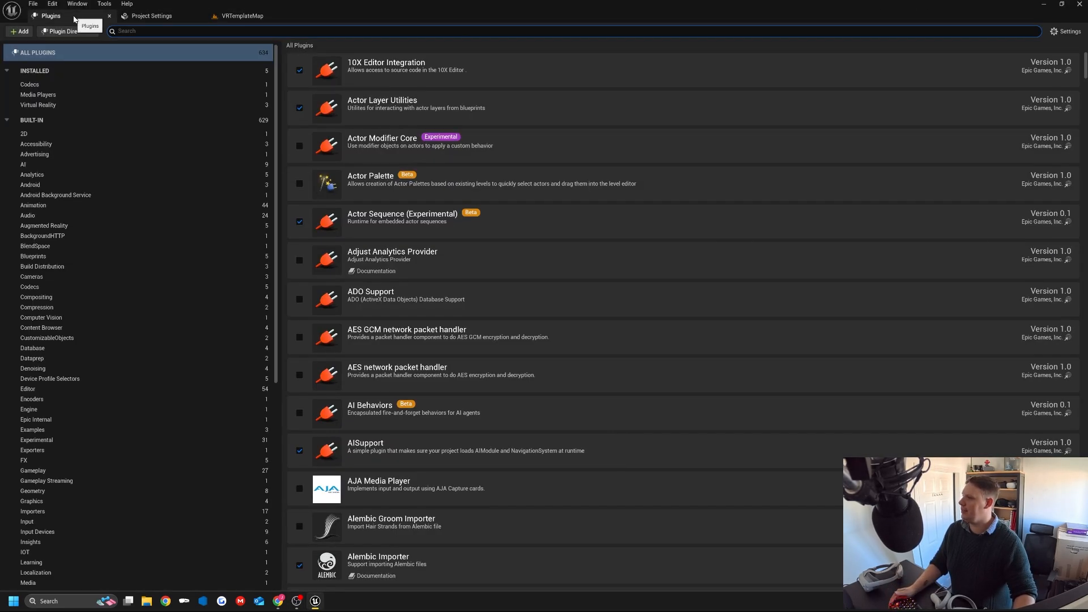
Enable the PICO OpenXR plugin, dismiss the update prompt, and restart the editor.
click(38, 105)
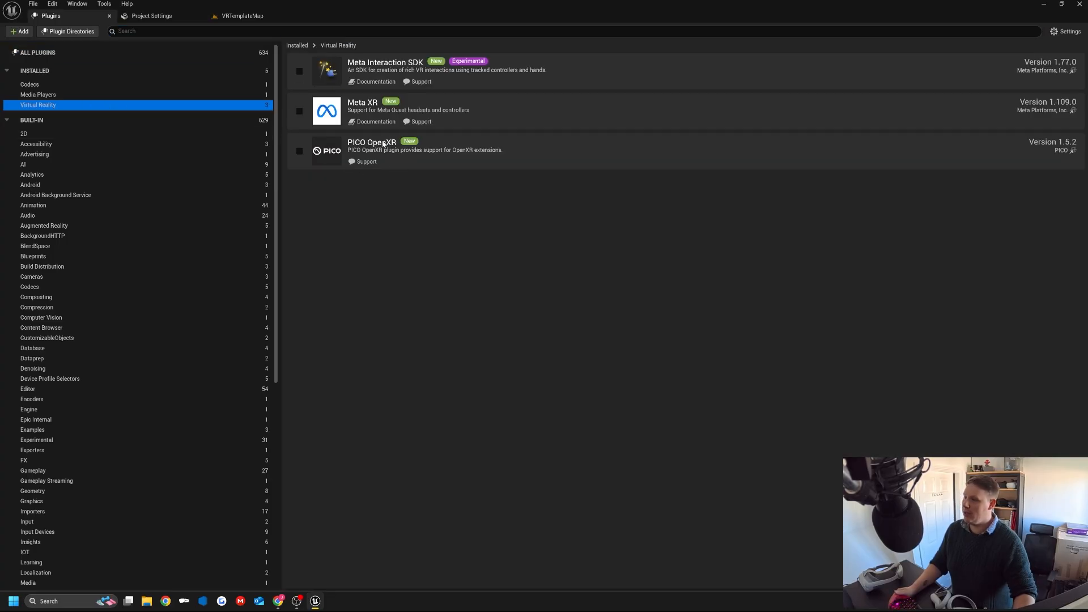
click(299, 151)
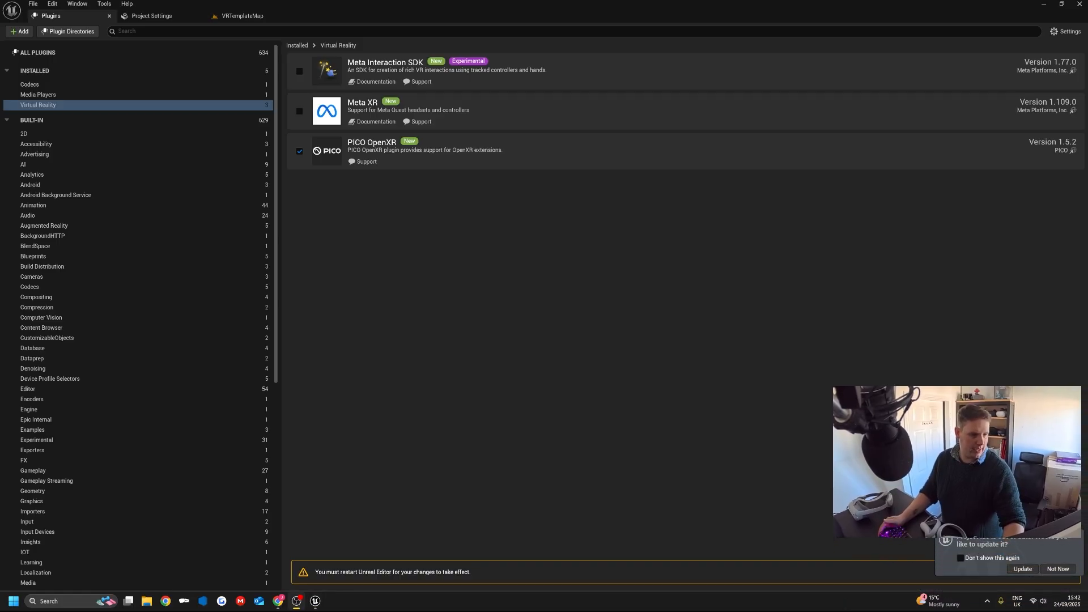
click(1057, 569)
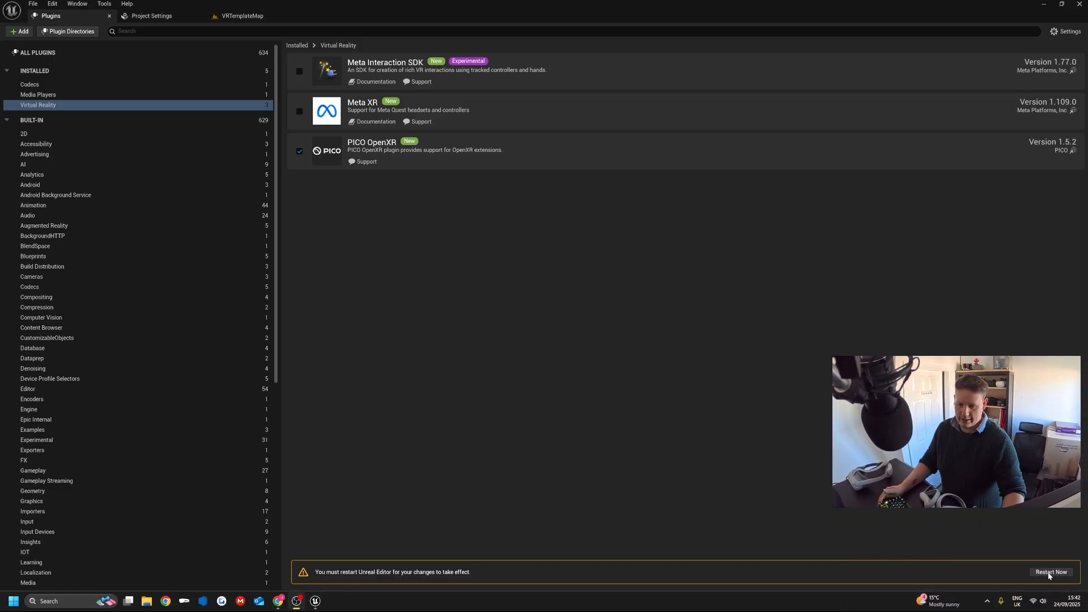
click(1051, 572)
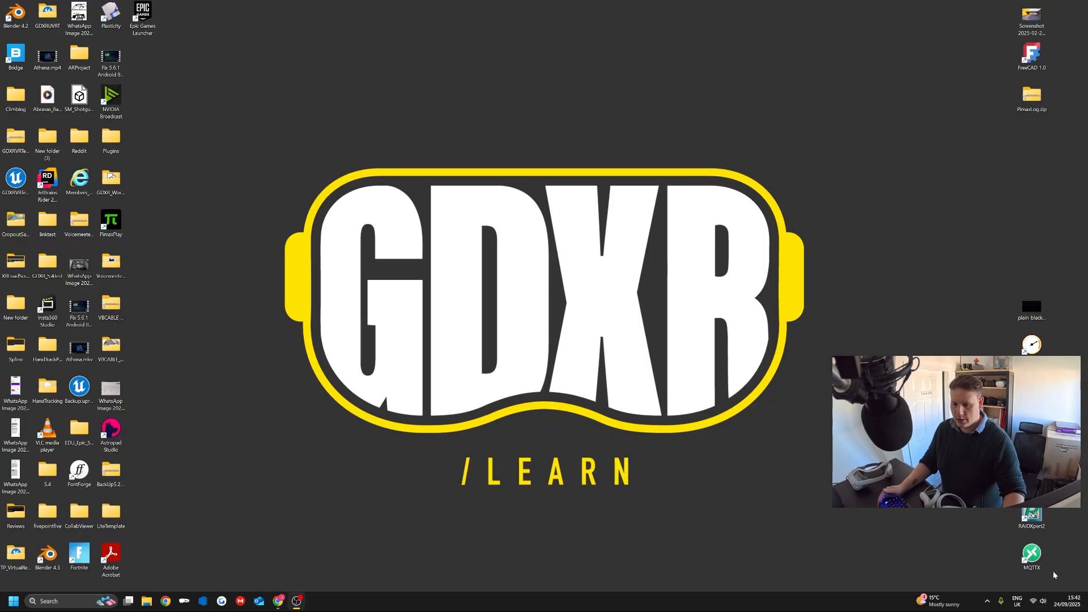
mouse_move(692, 361)
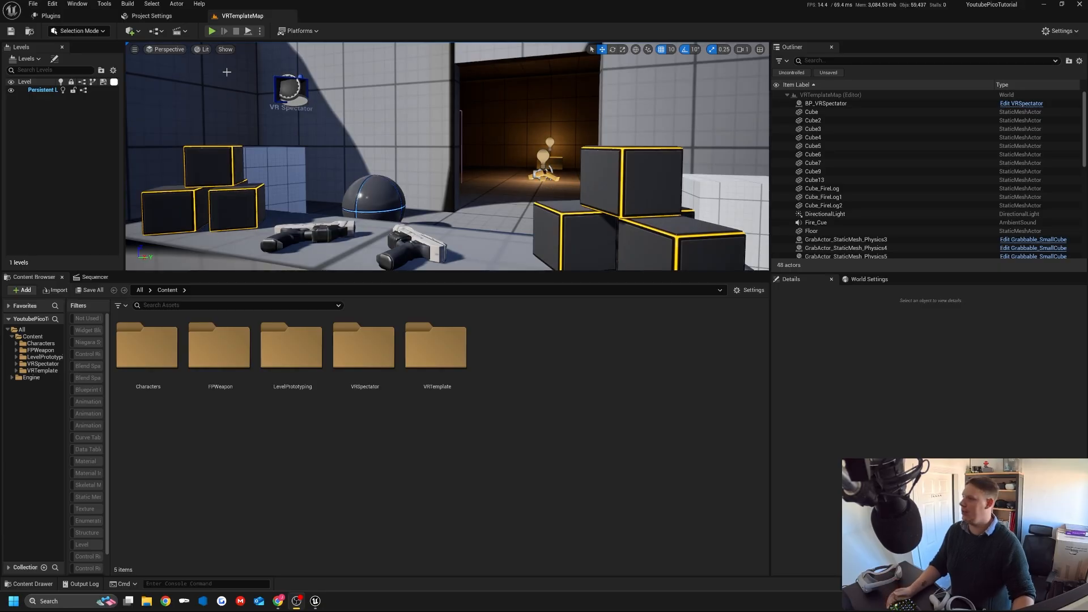
Review the unconfigured Android platform settings, then return to the VRTemplateMap level.
click(151, 15)
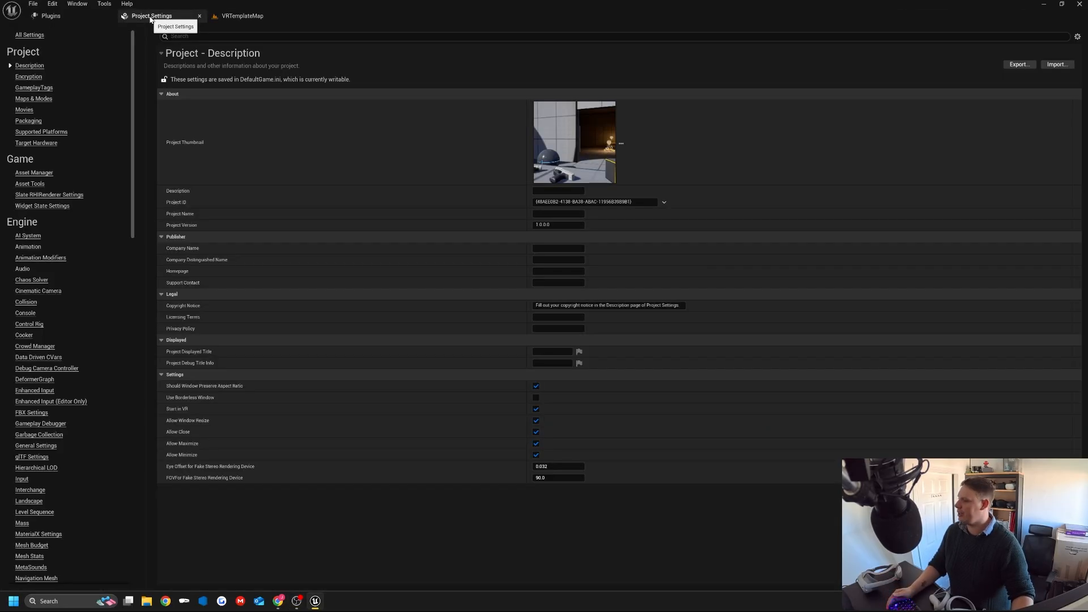
scroll(down, 3)
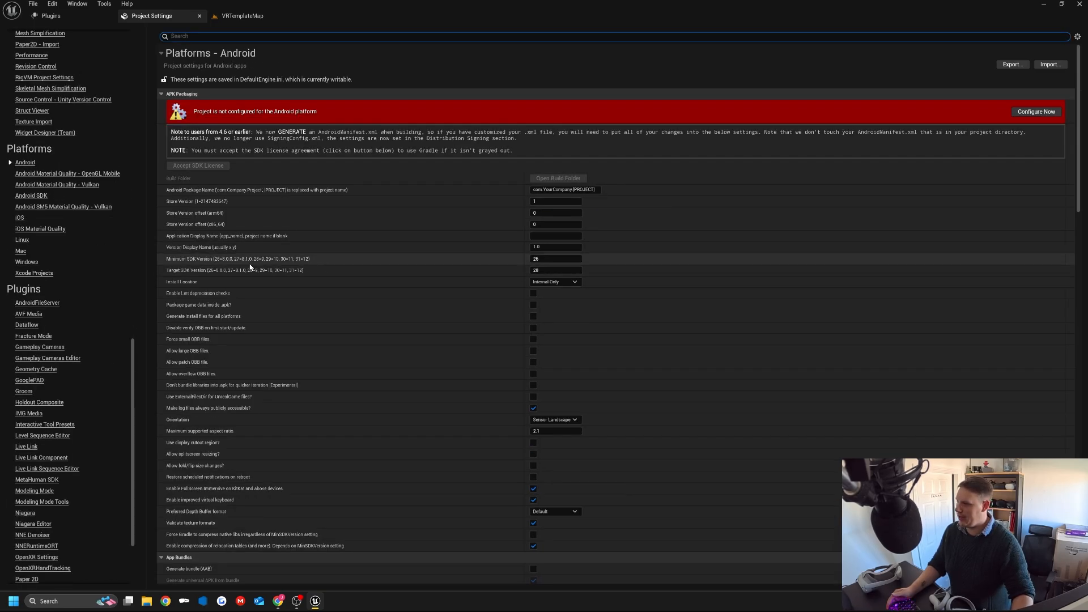
click(555, 270)
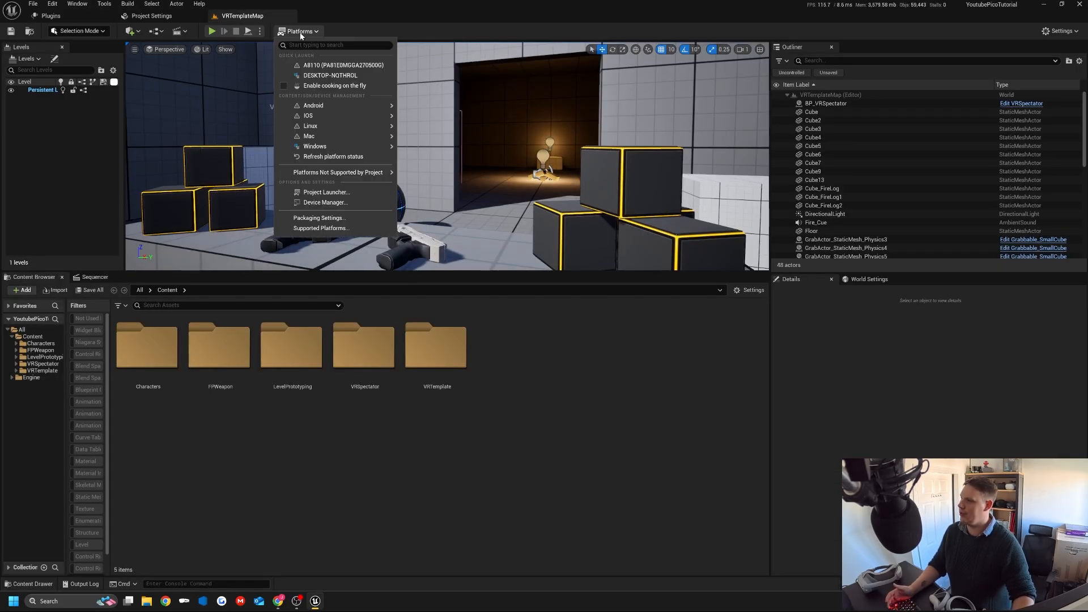
click(324, 201)
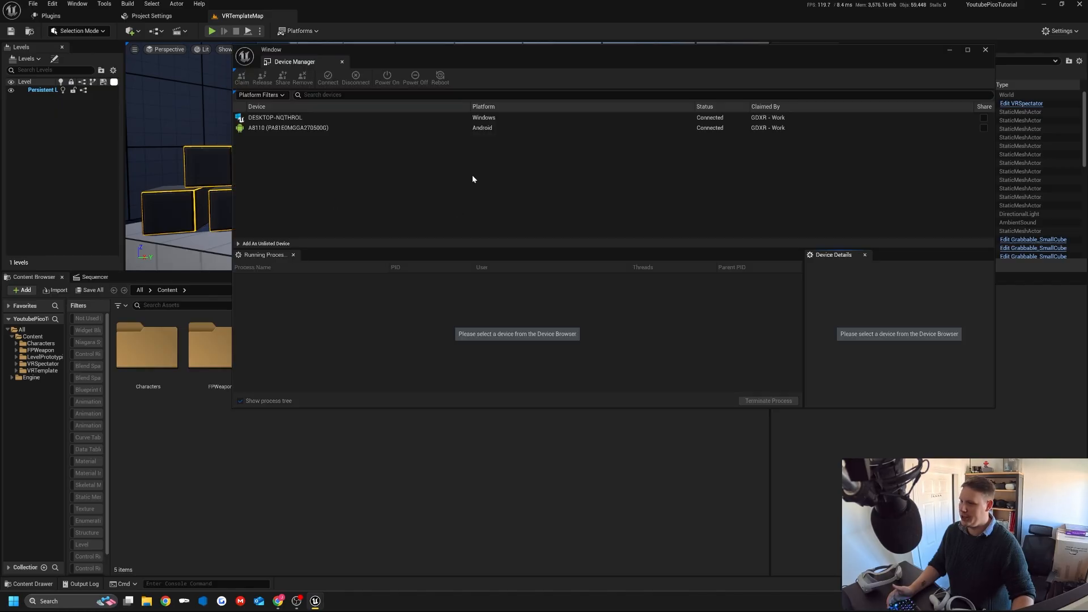
click(287, 128)
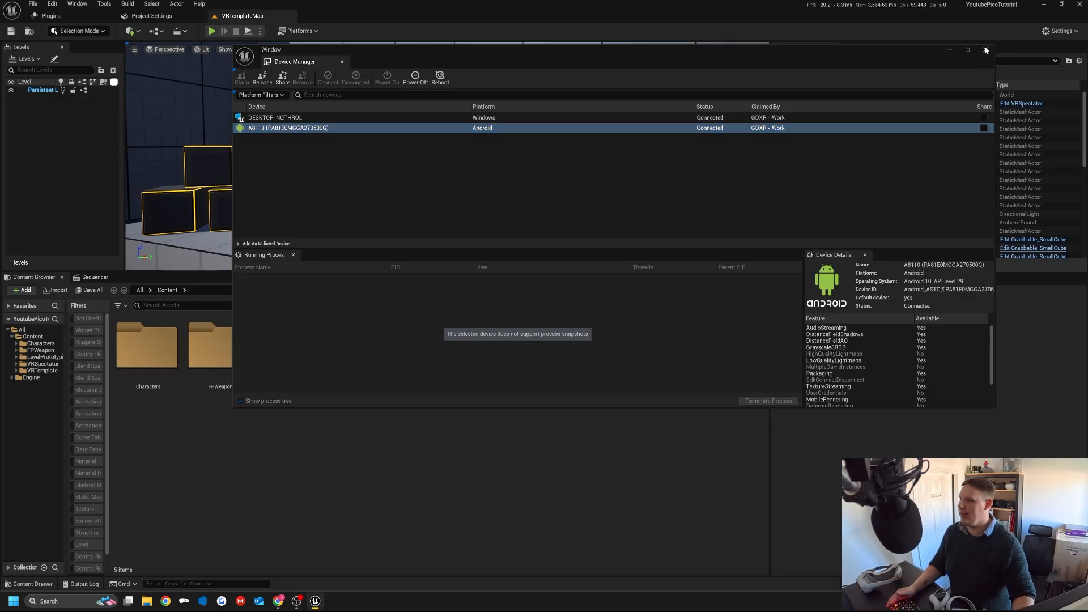
click(985, 50)
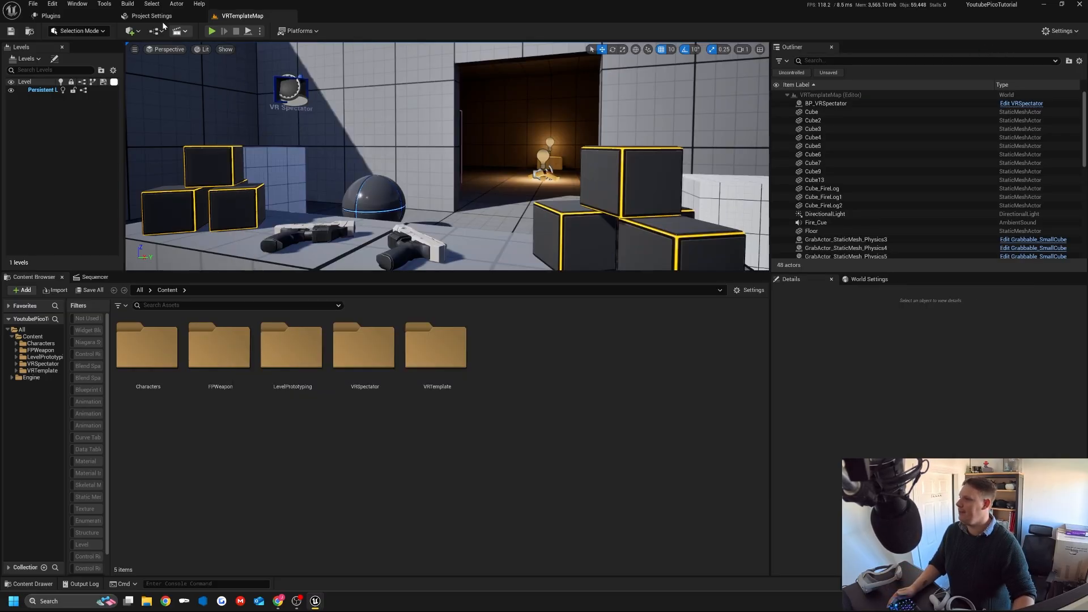
Configure the project for Android and reach Advanced APK Packaging's activity Extra Settings.
click(150, 15)
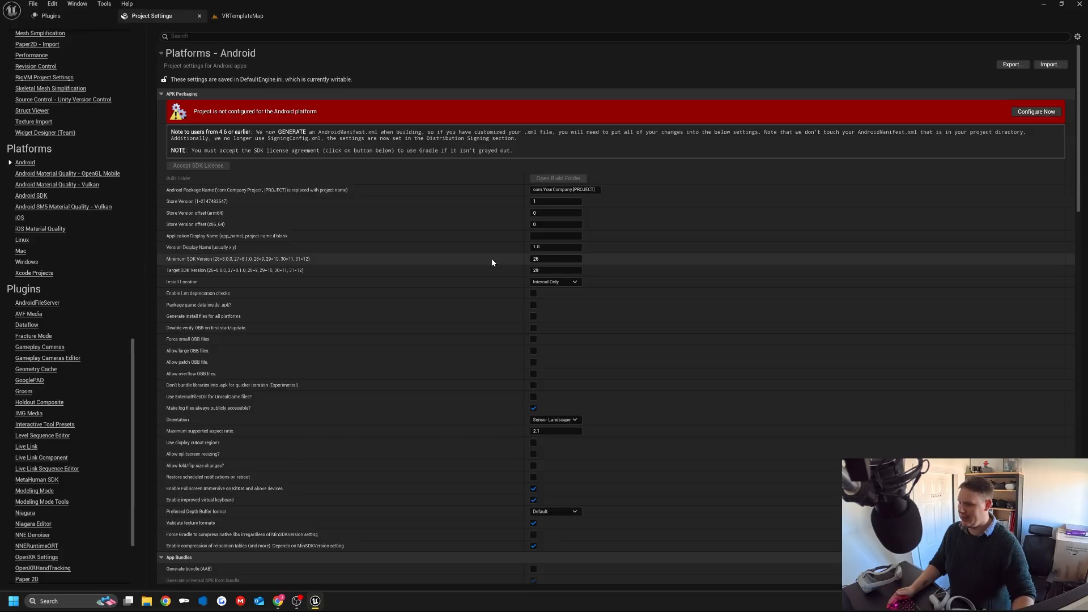
click(1036, 112)
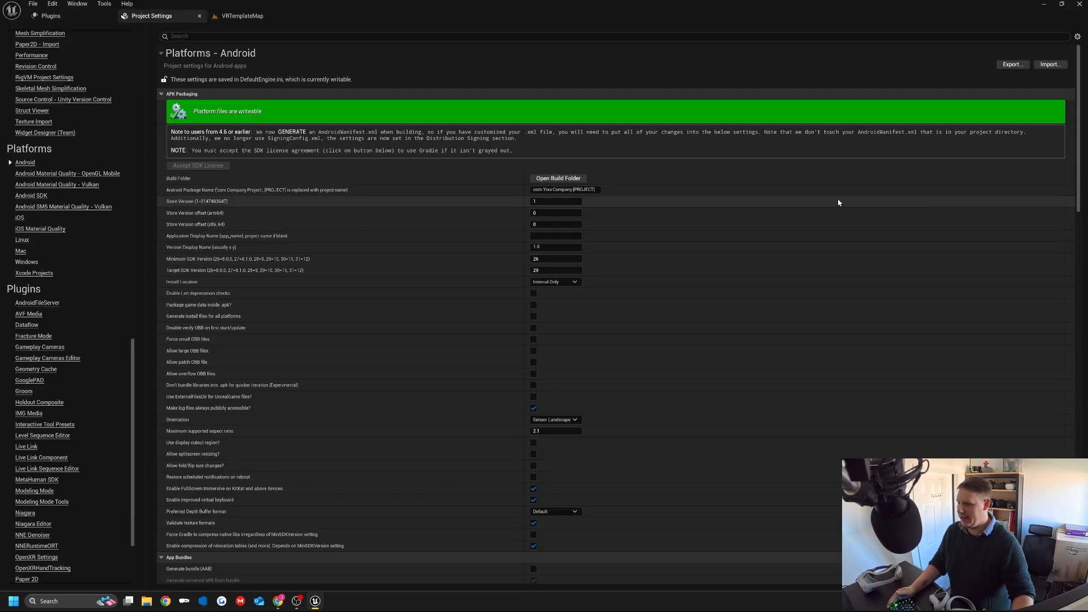
scroll(down, 3)
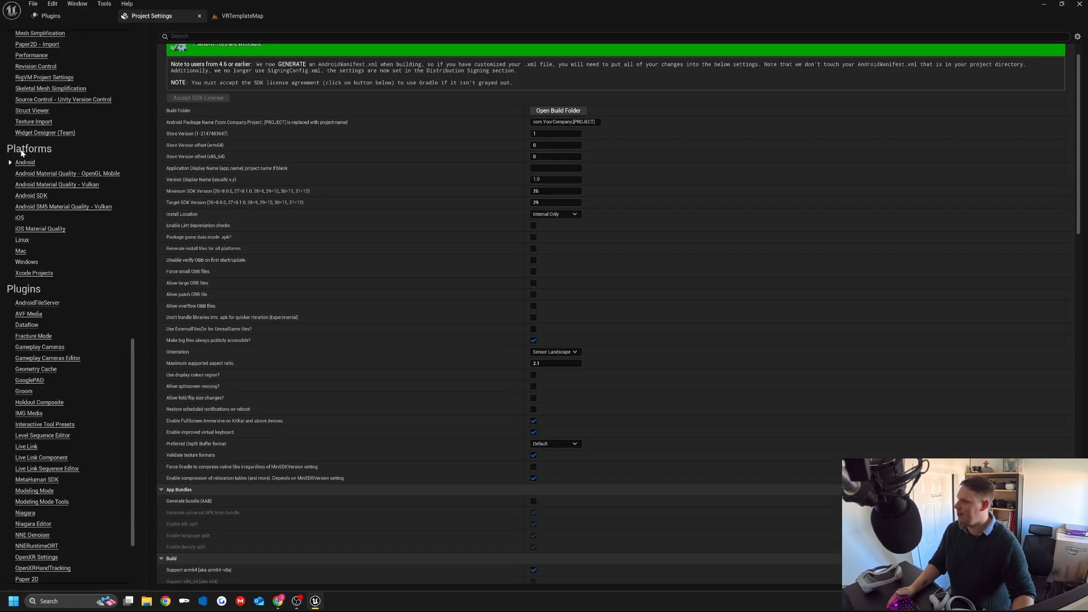
mouse_move(224, 241)
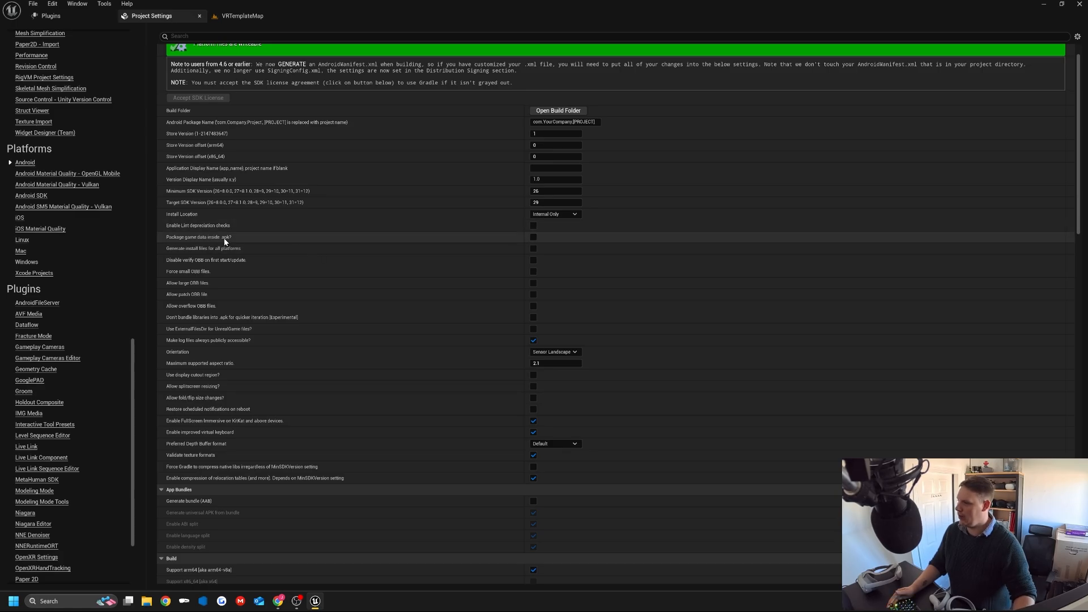
mouse_move(493, 238)
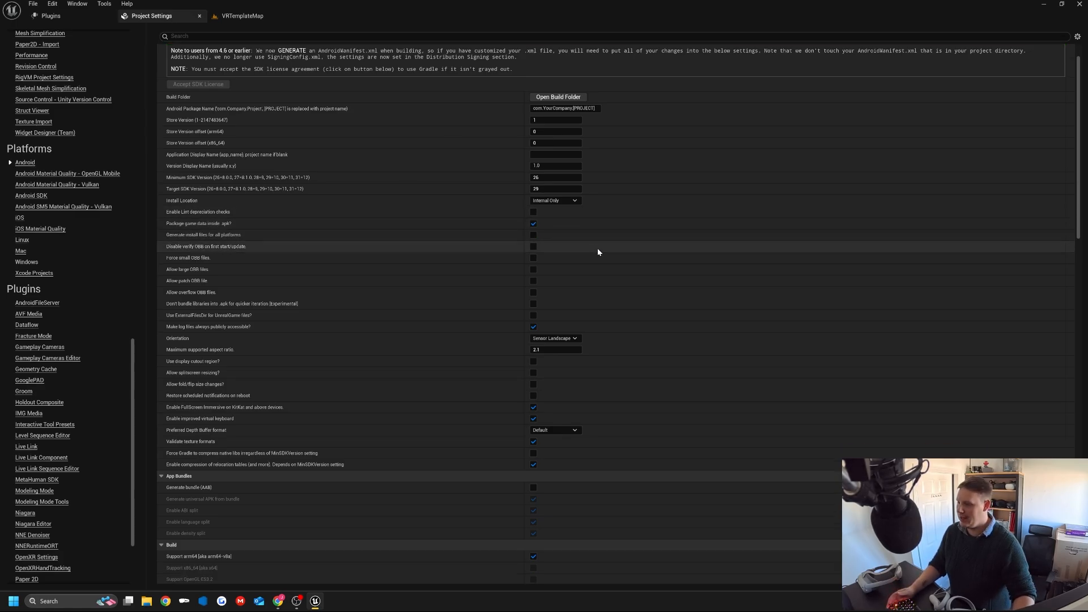
scroll(down, 3)
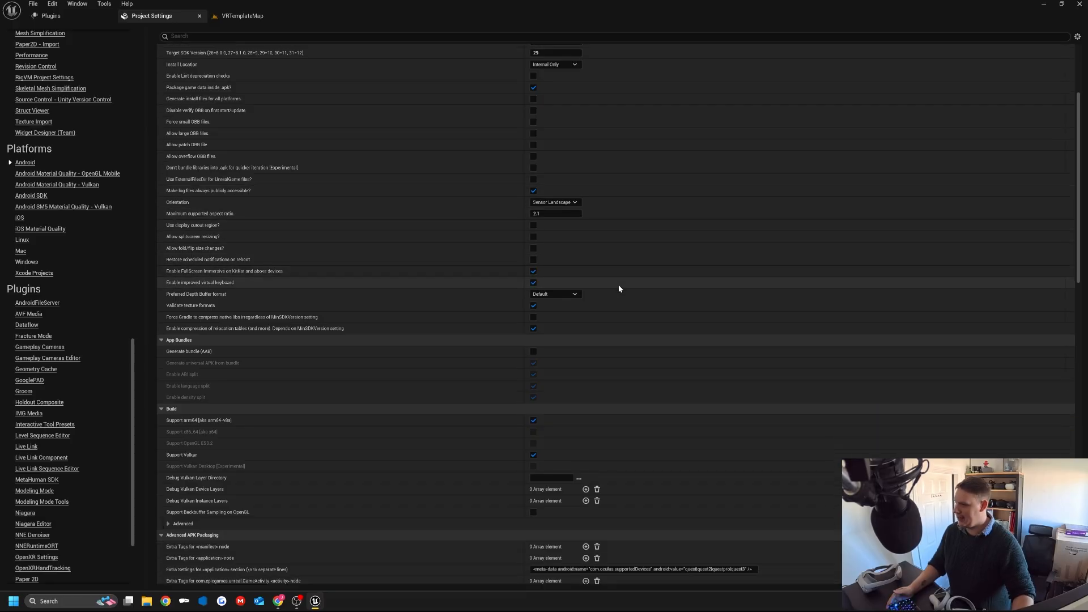
scroll(down, 3)
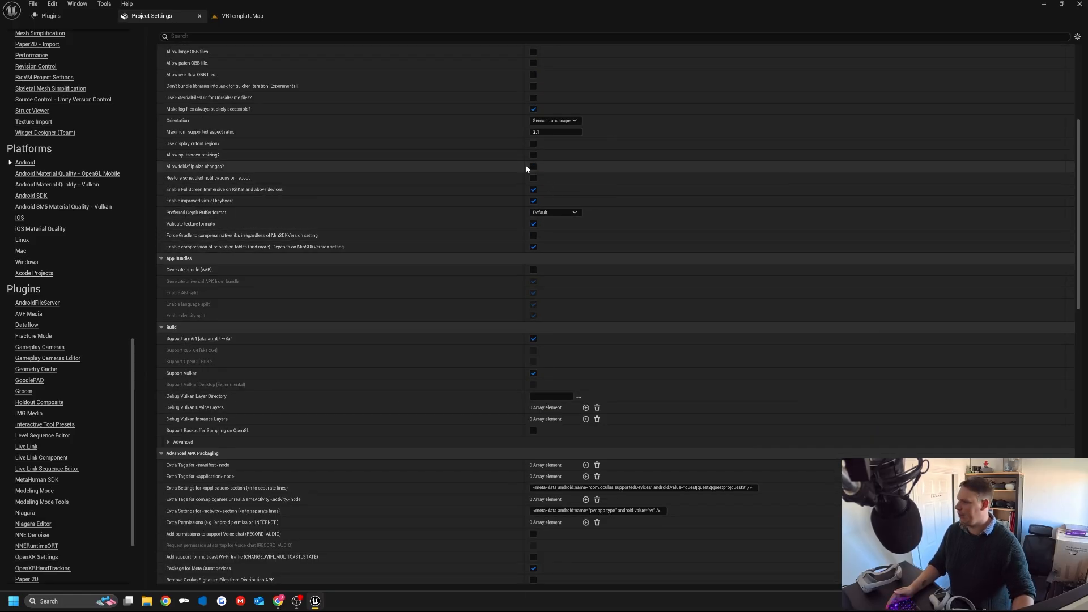
scroll(down, 3)
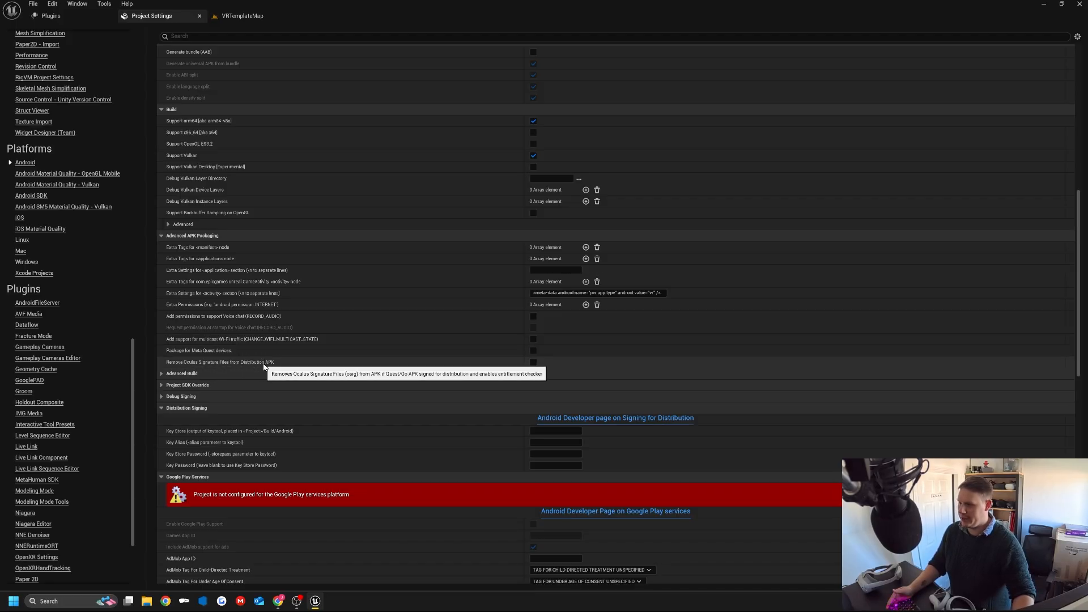
Enable Remove Oculus Signature Files from Distribution APK, then bring up File Explorer.
click(533, 361)
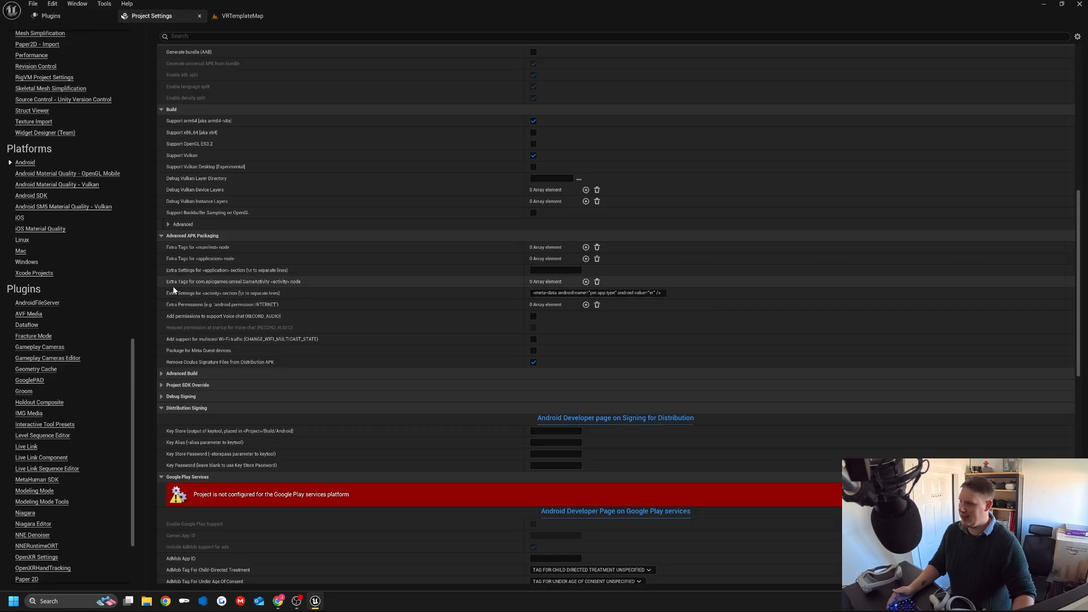
mouse_move(604, 293)
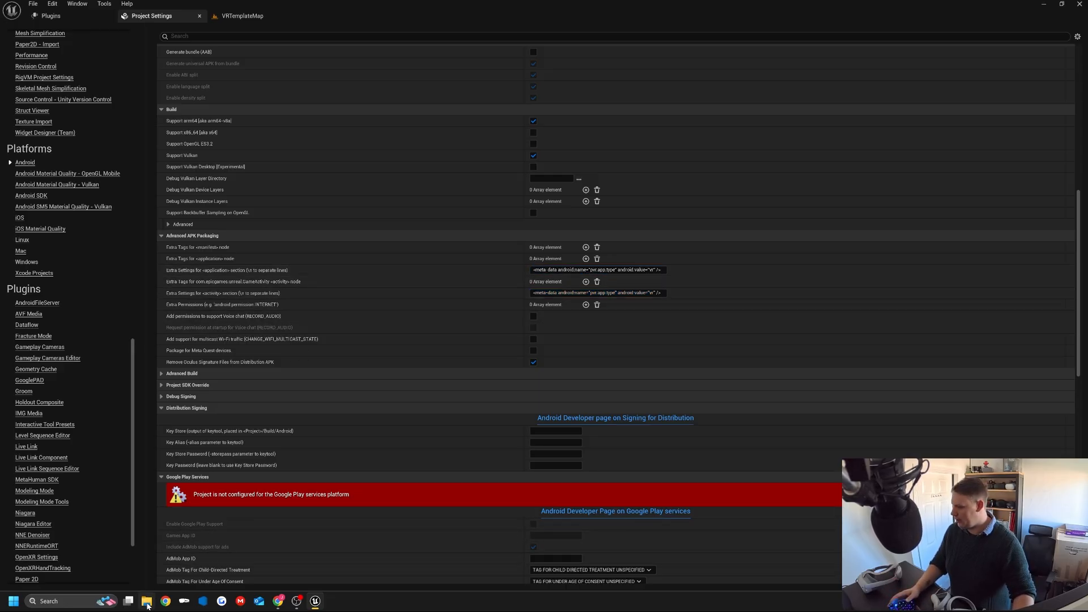
click(146, 601)
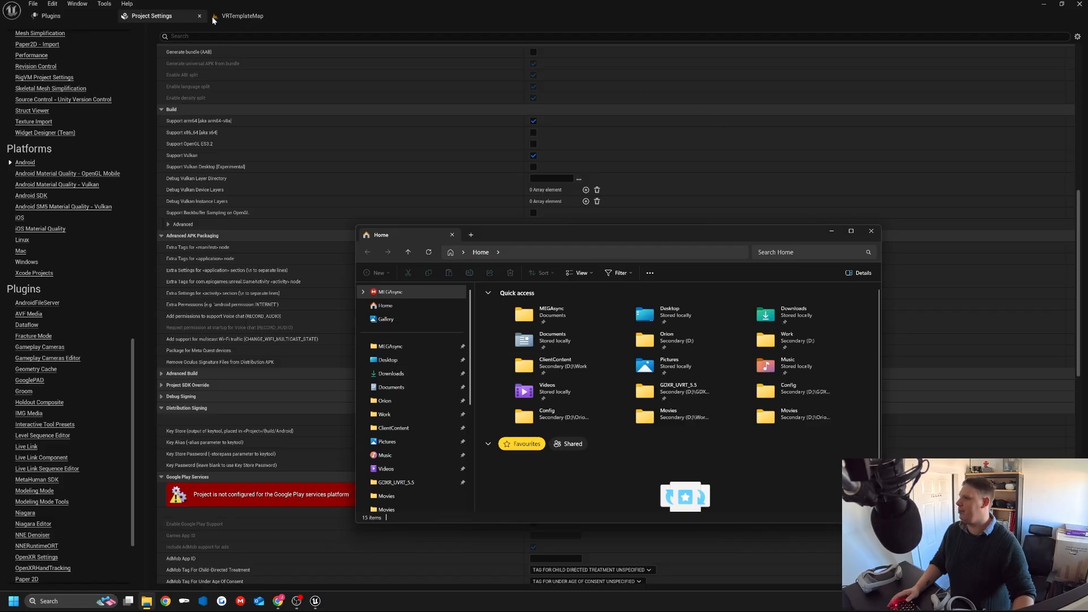
Close the editor and relaunch the YoutubePicoTutorial .uproject from D:\YoutubeVideos\PICO.
click(32, 4)
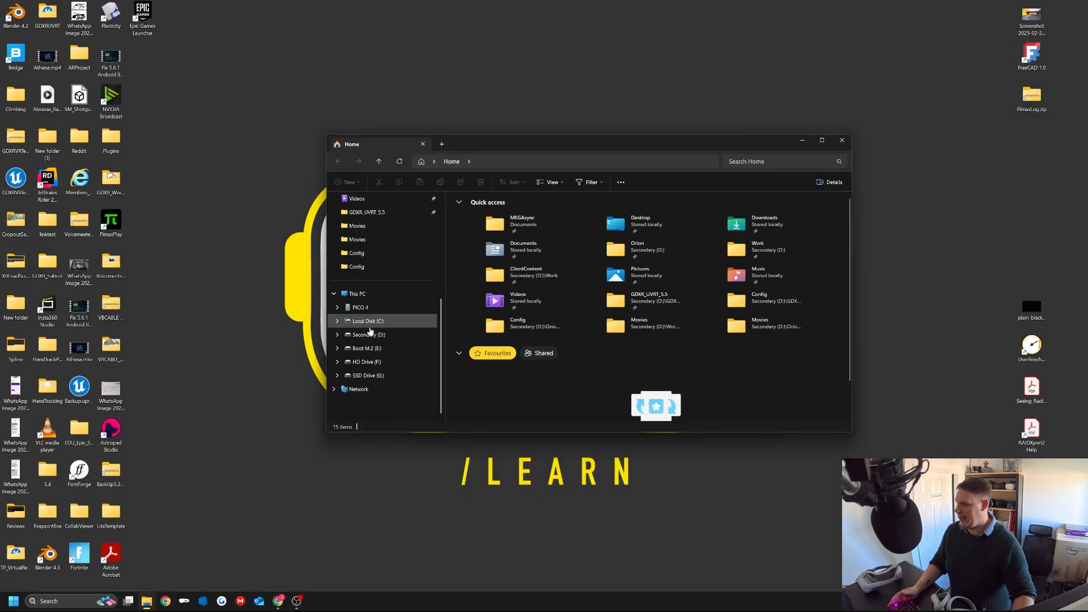
click(368, 335)
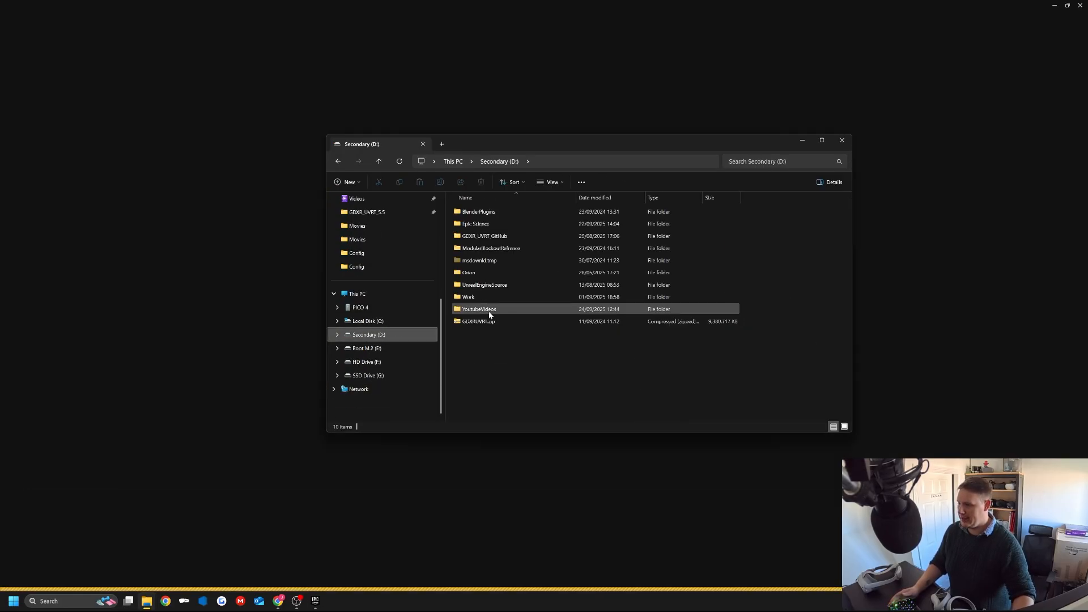
double_click(479, 309)
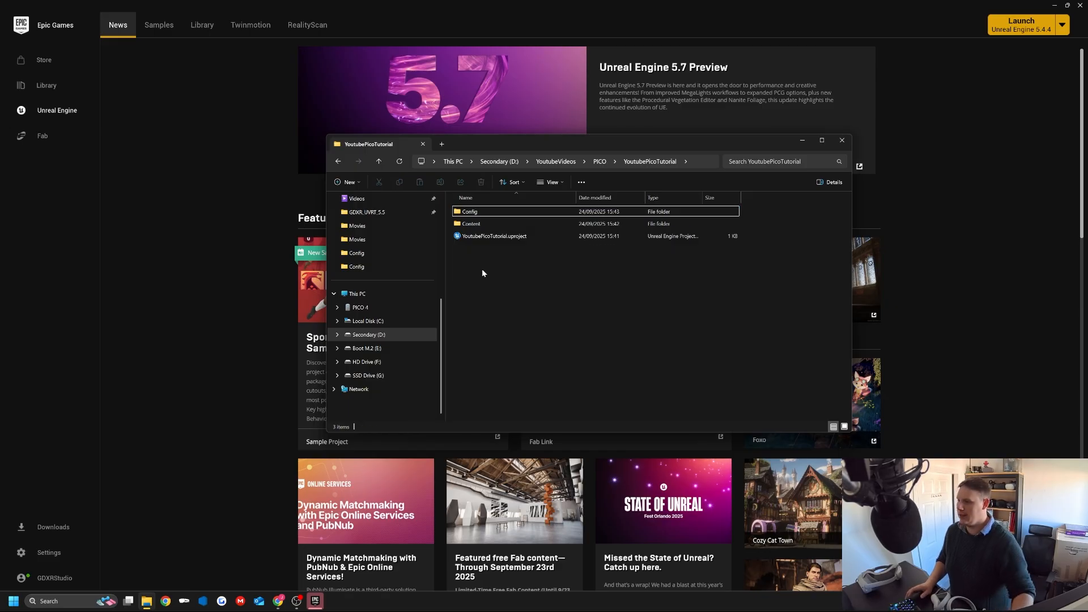
click(493, 235)
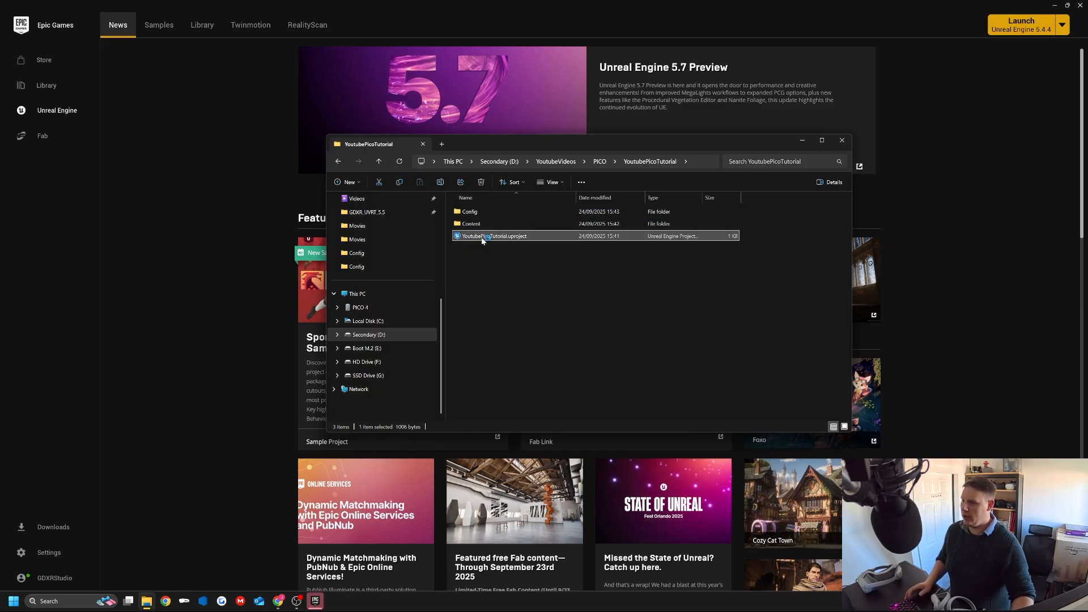
double_click(493, 236)
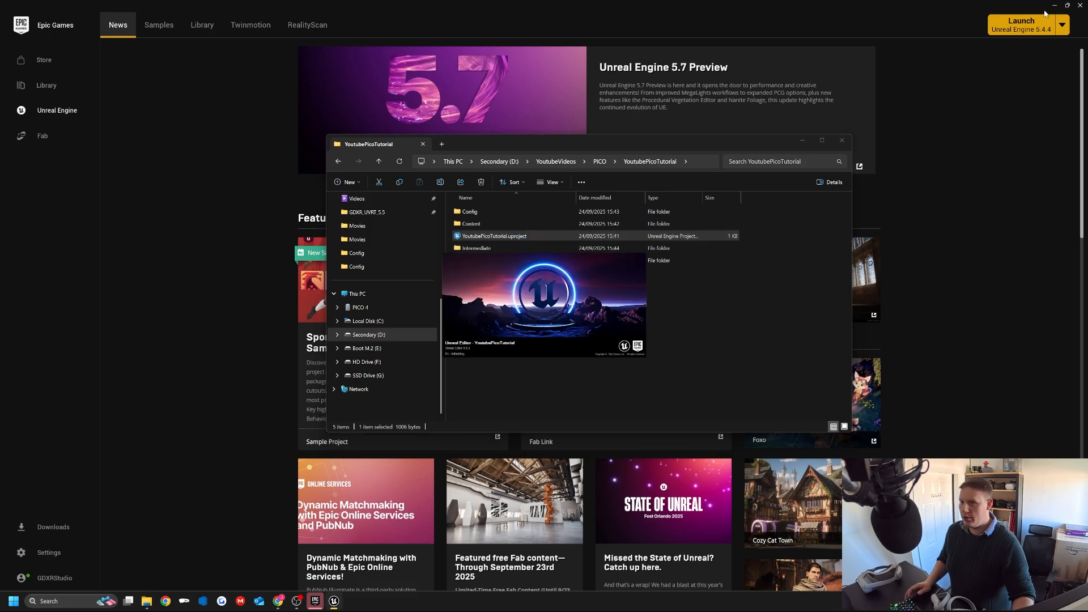
double_click(492, 236)
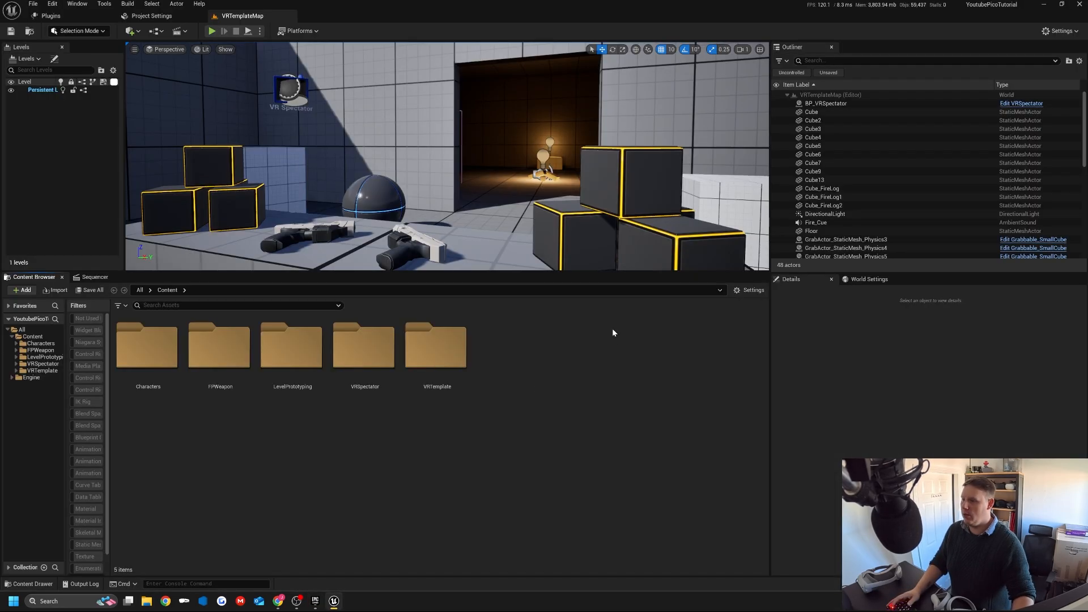
click(299, 30)
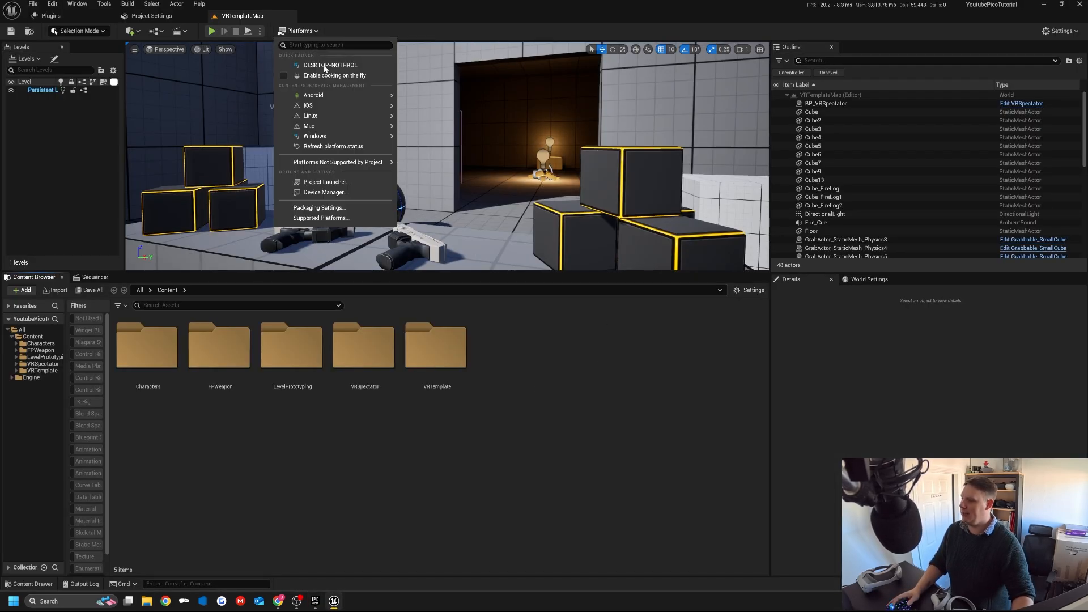
mouse_move(313, 95)
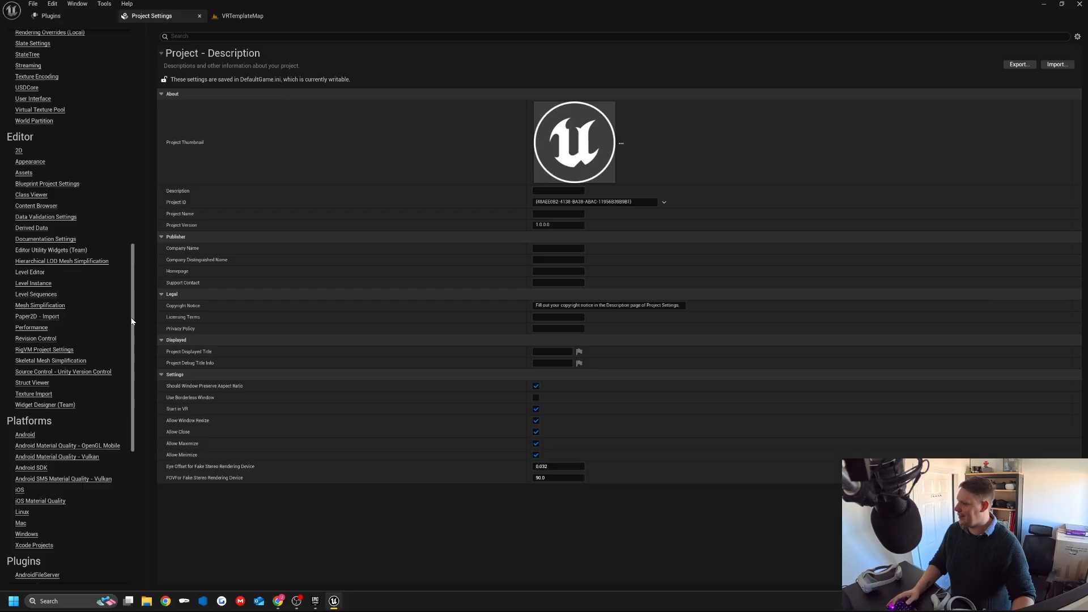
scroll(down, 3)
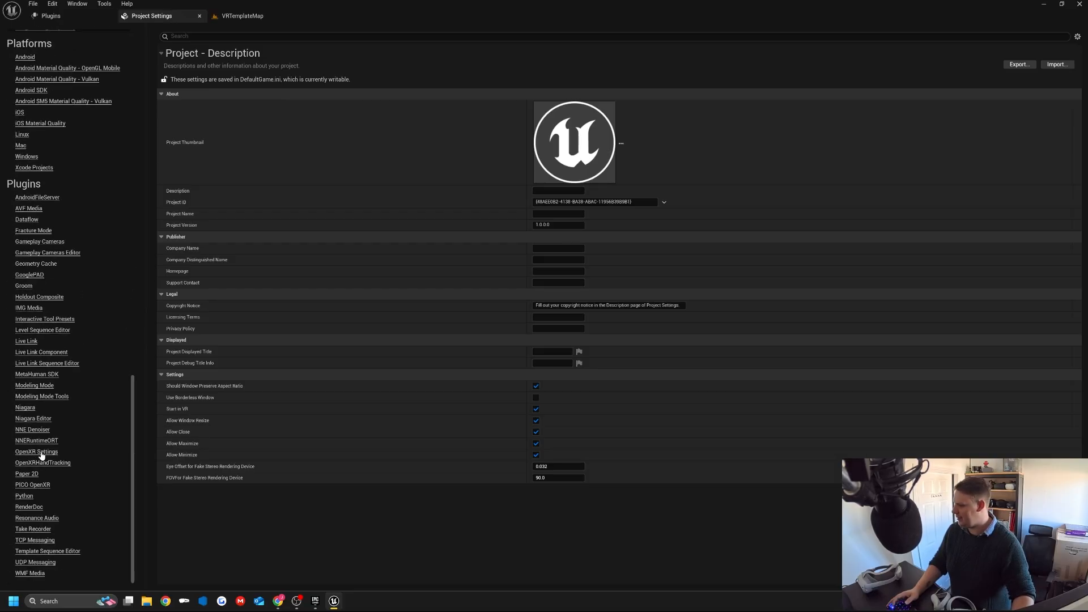
click(31, 485)
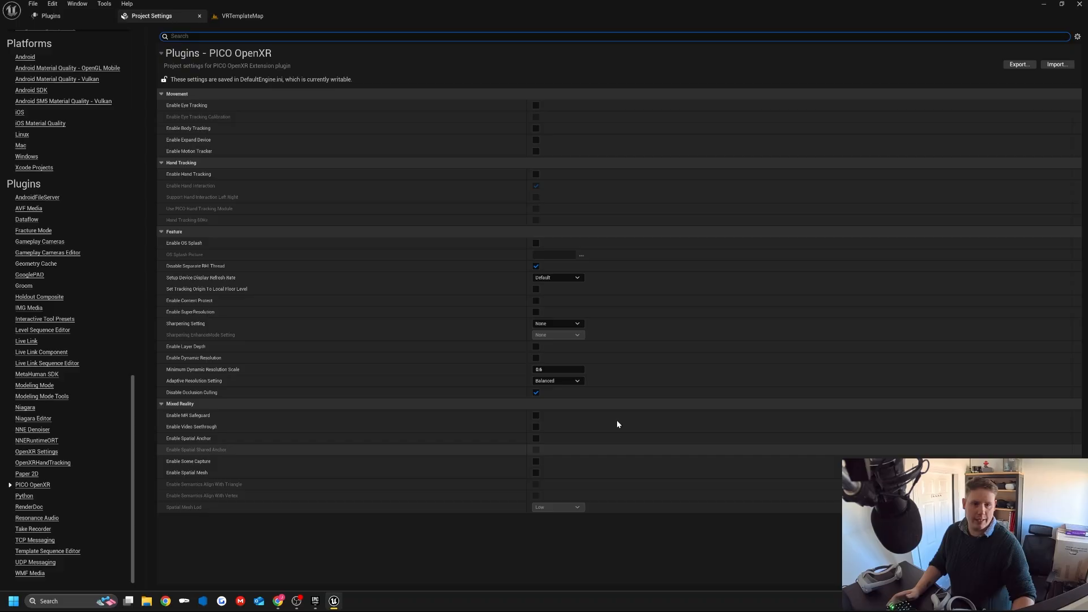
click(240, 16)
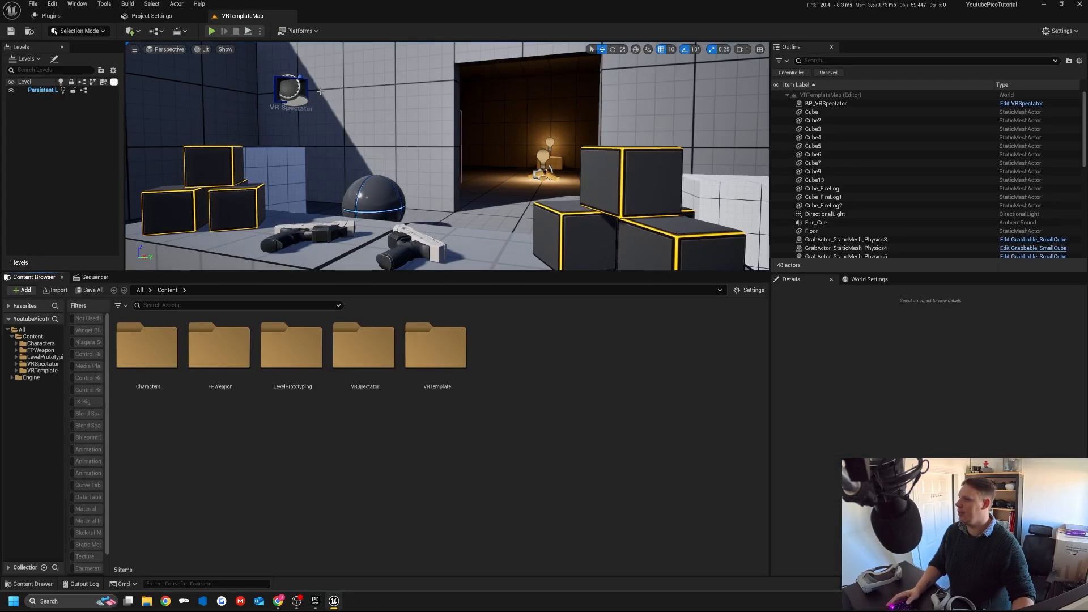
mouse_move(543, 387)
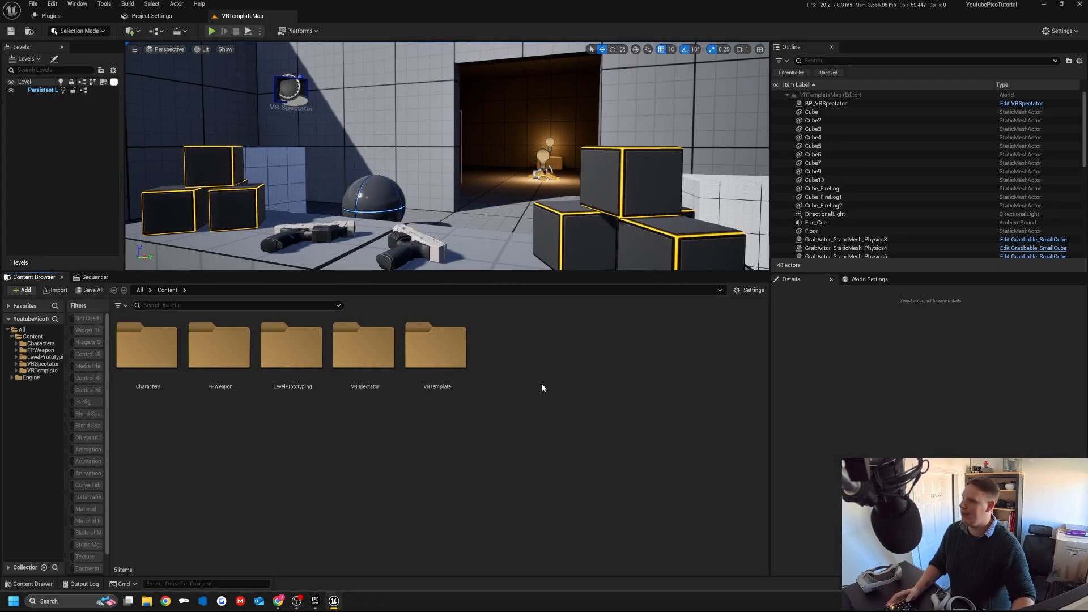
click(151, 15)
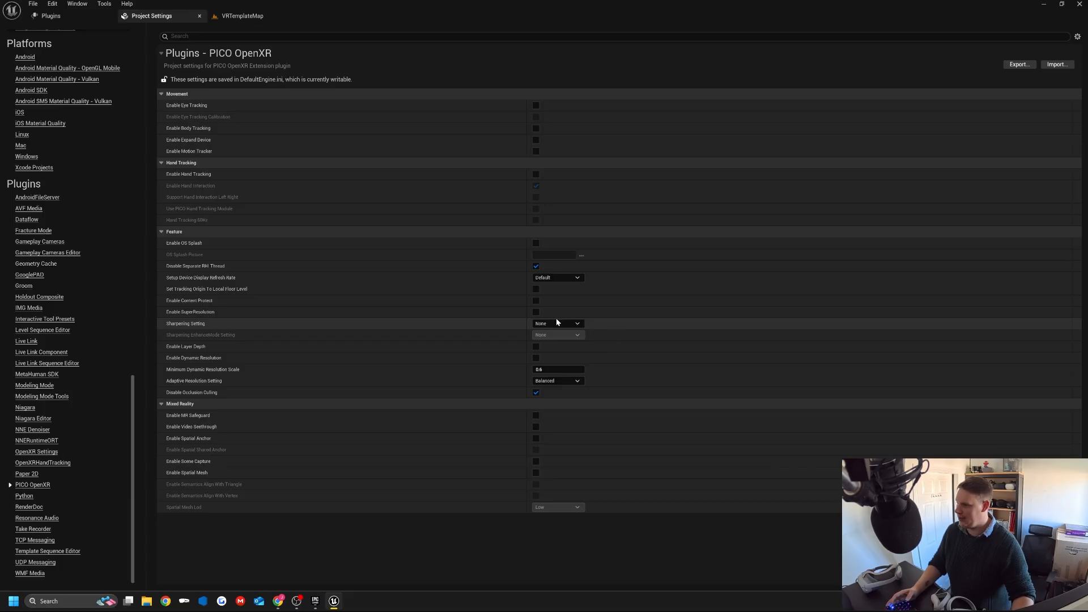
click(557, 278)
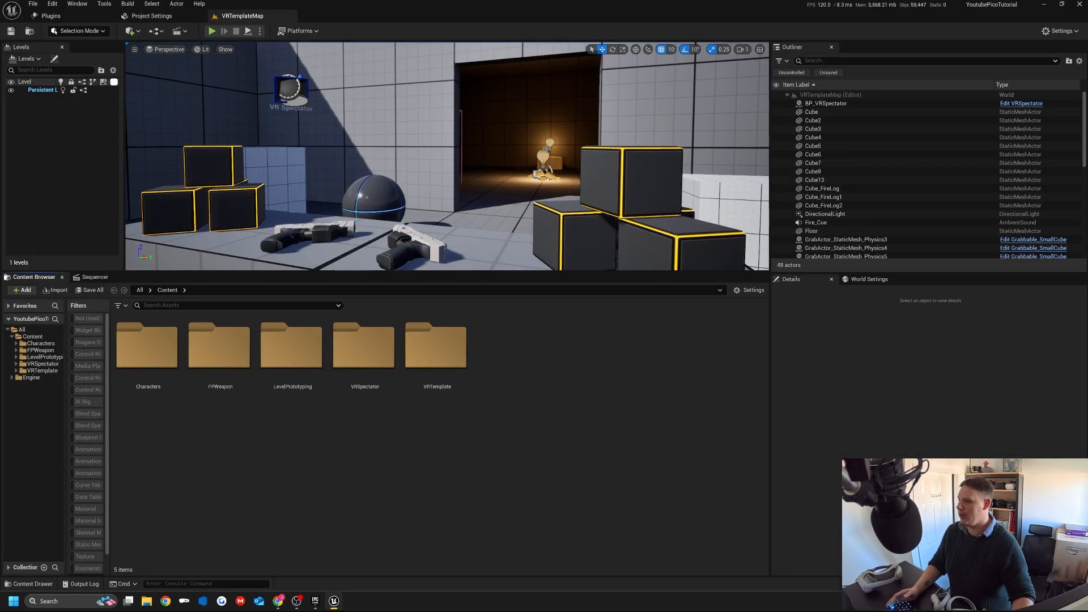
Package the project for Android into the PICO folder and clear the Output Log.
click(299, 31)
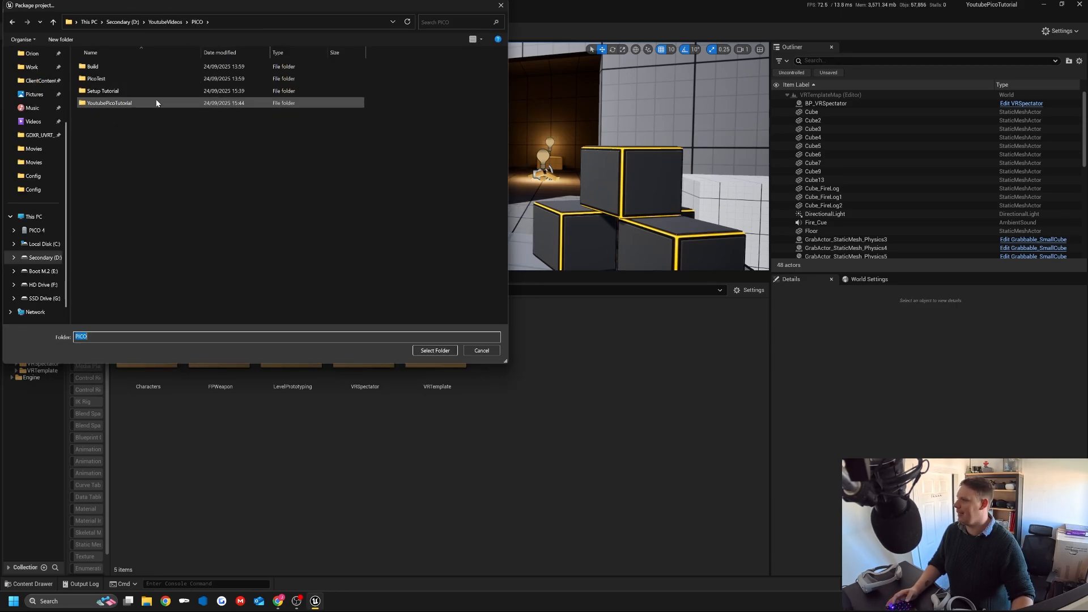
double_click(92, 66)
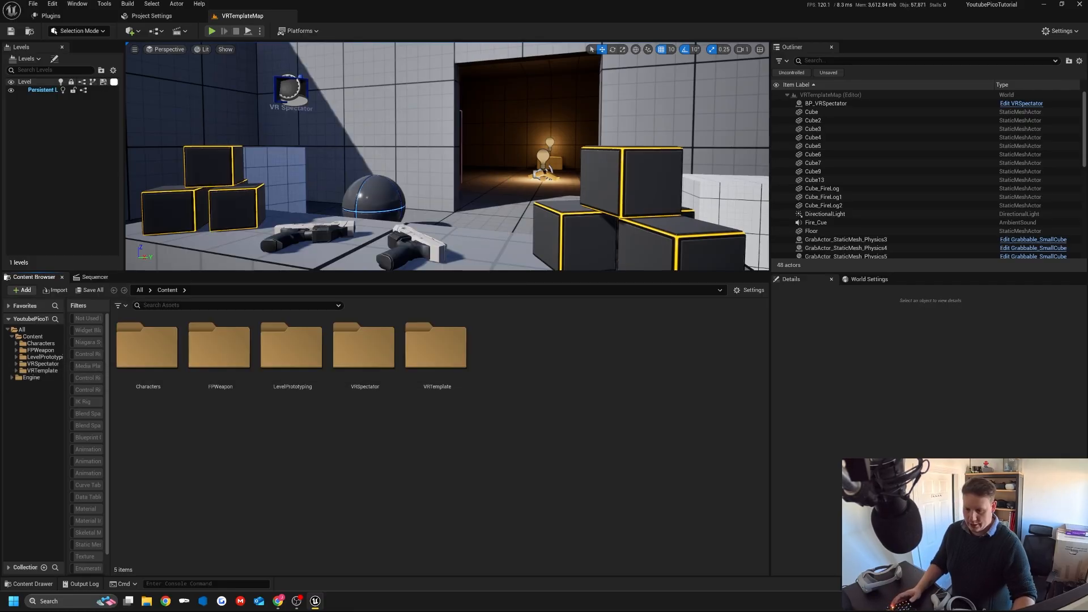
right_click(444, 361)
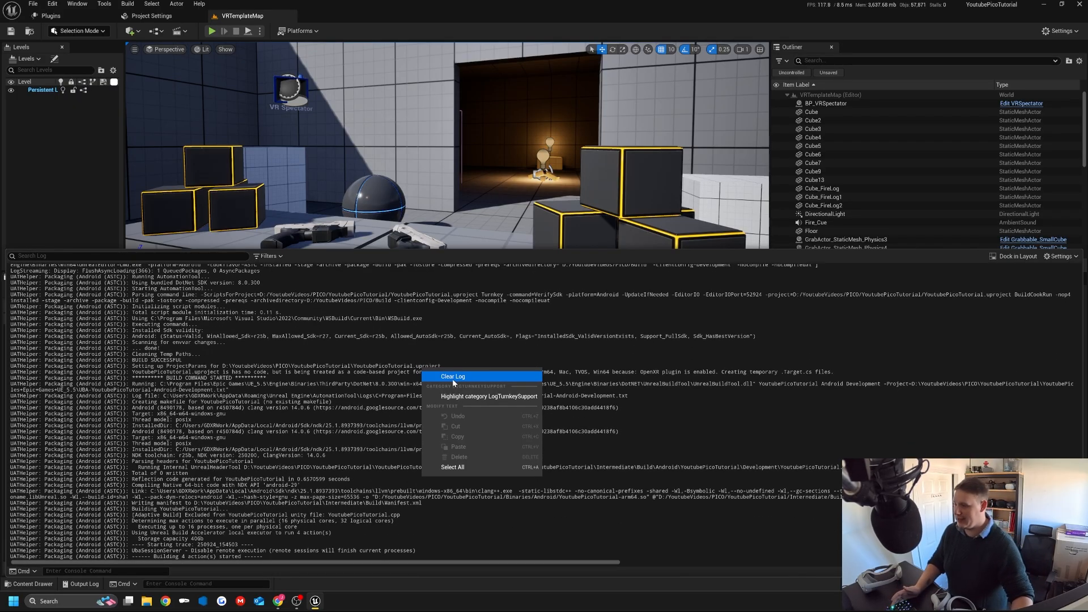
click(453, 375)
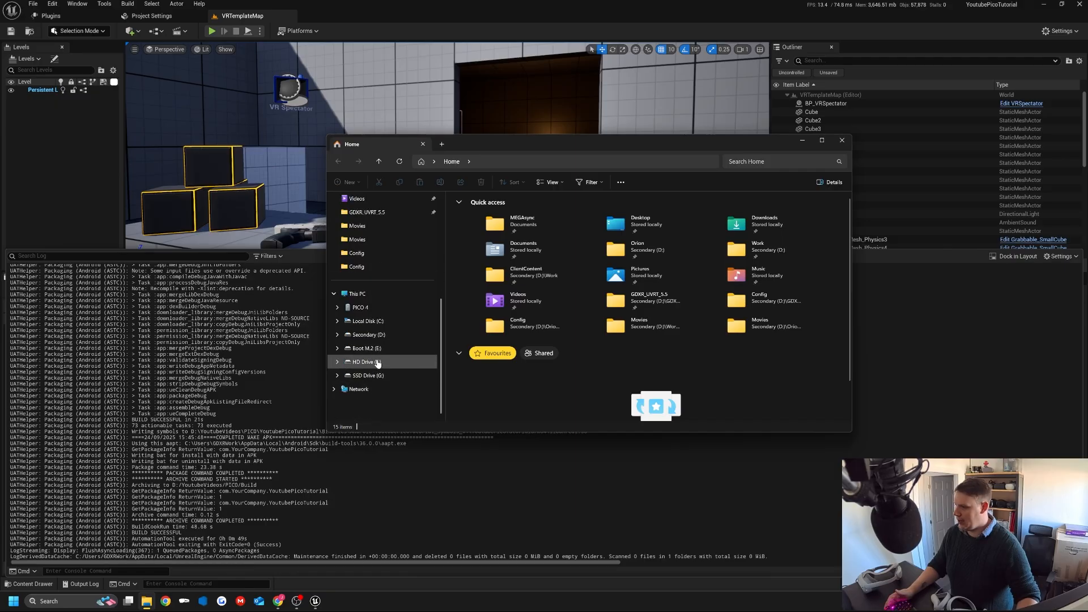
Open the HD drive in File Explorer to check the packaged build.
click(368, 334)
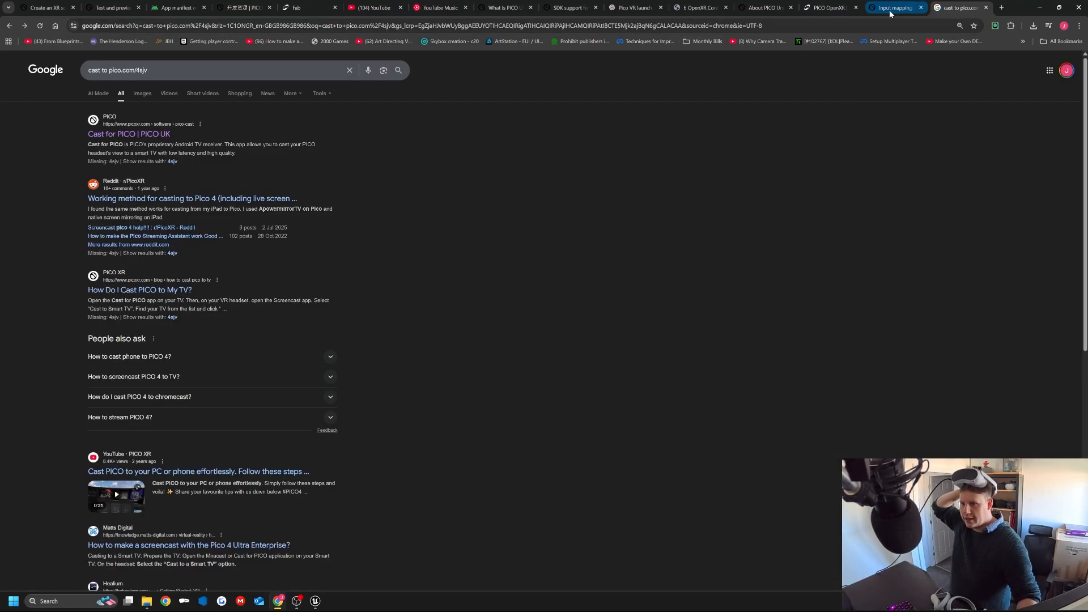
Mirror the headset's view on the PICO Cast browser tab.
click(961, 8)
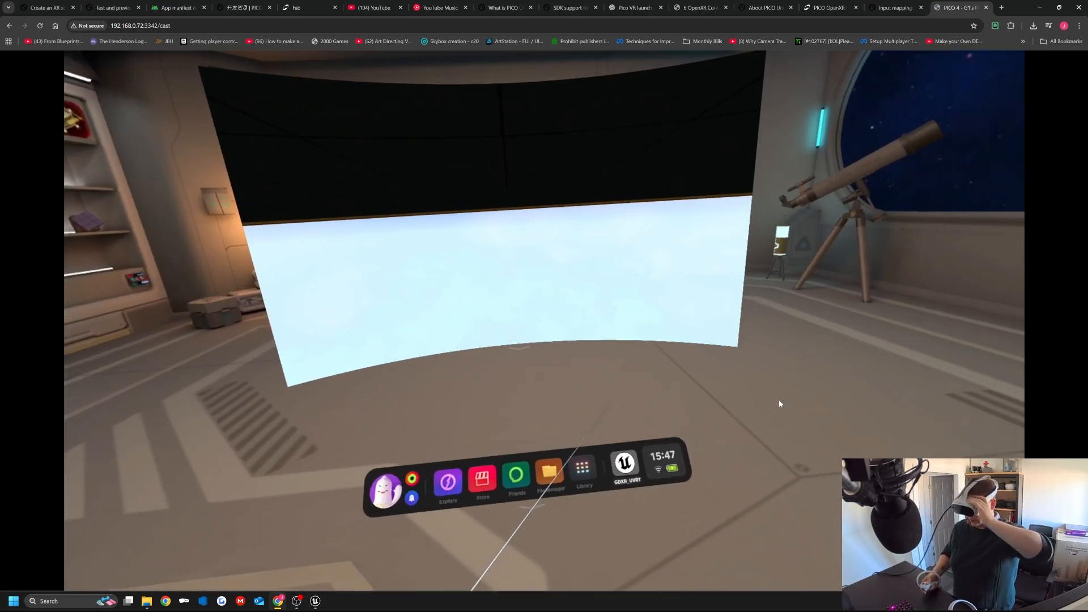
click(584, 466)
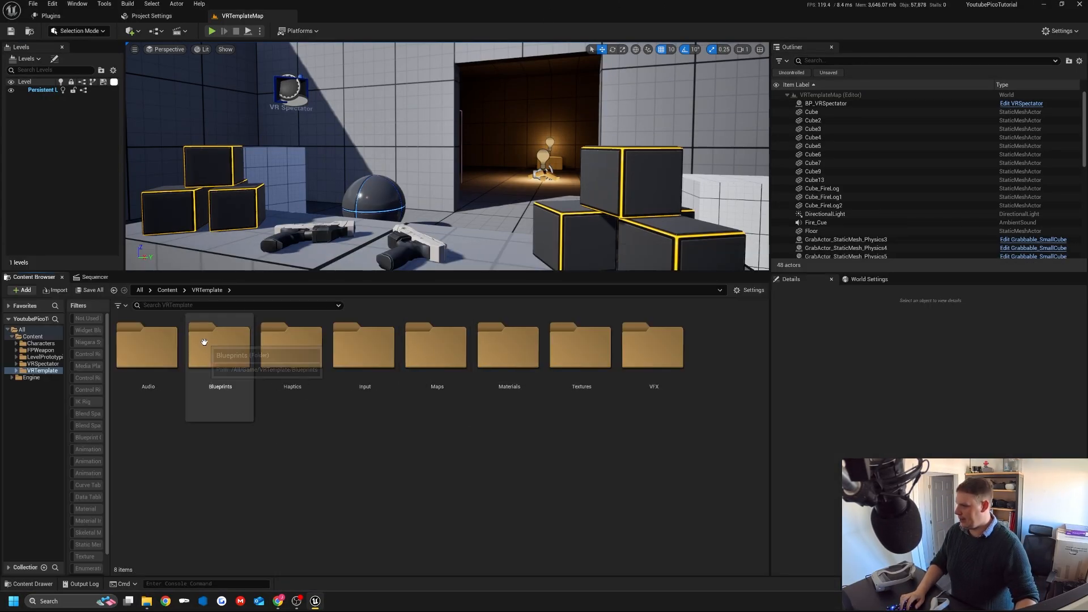
Check the Motion Source of VRPawn's right grip, left aim and left grip controllers, then close it.
double_click(220, 347)
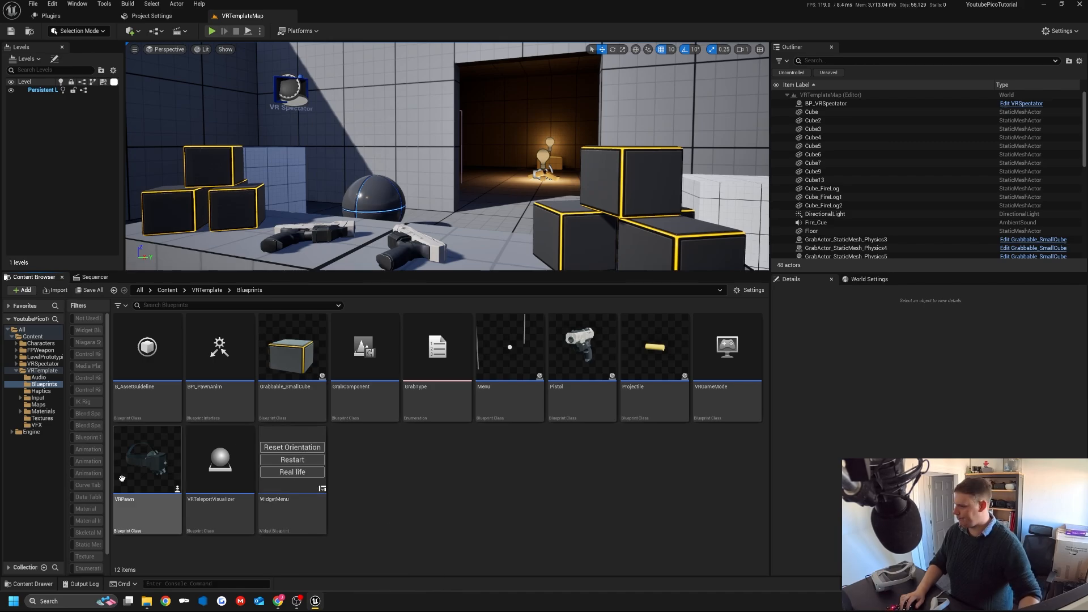
double_click(146, 461)
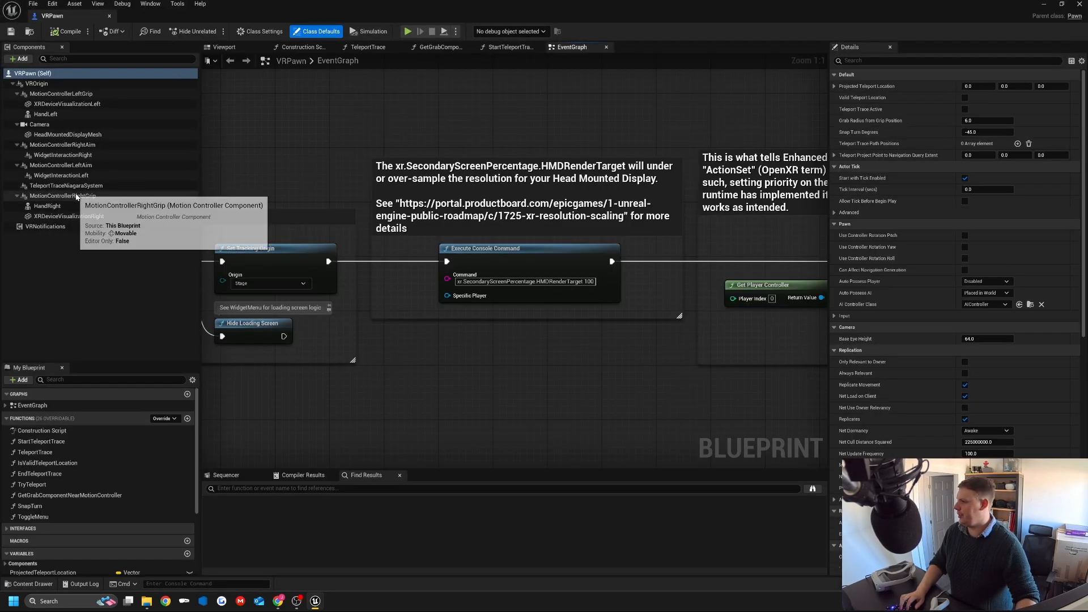
click(62, 196)
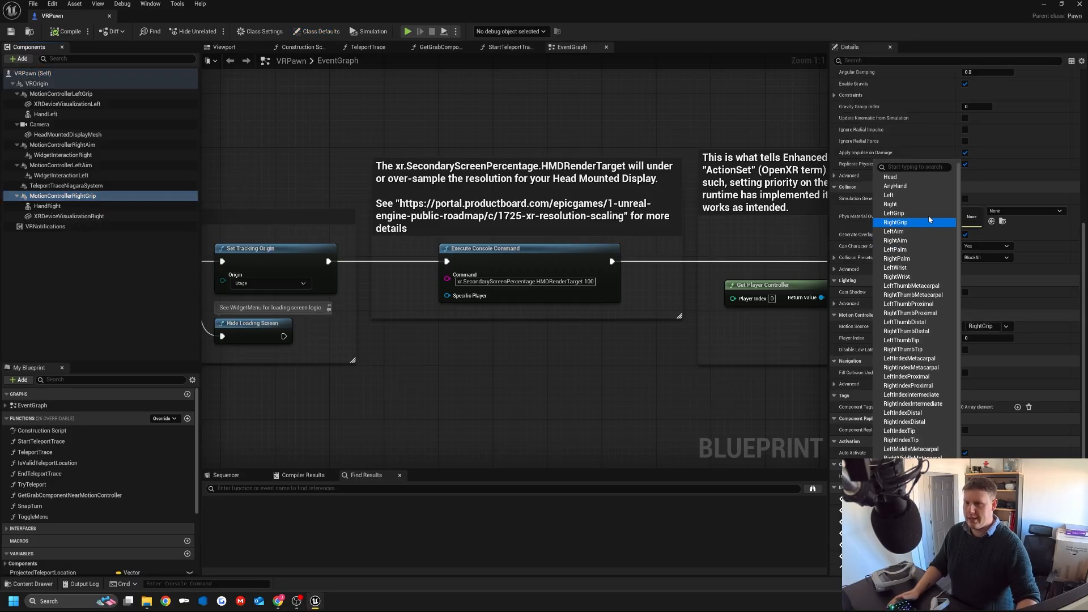
click(890, 204)
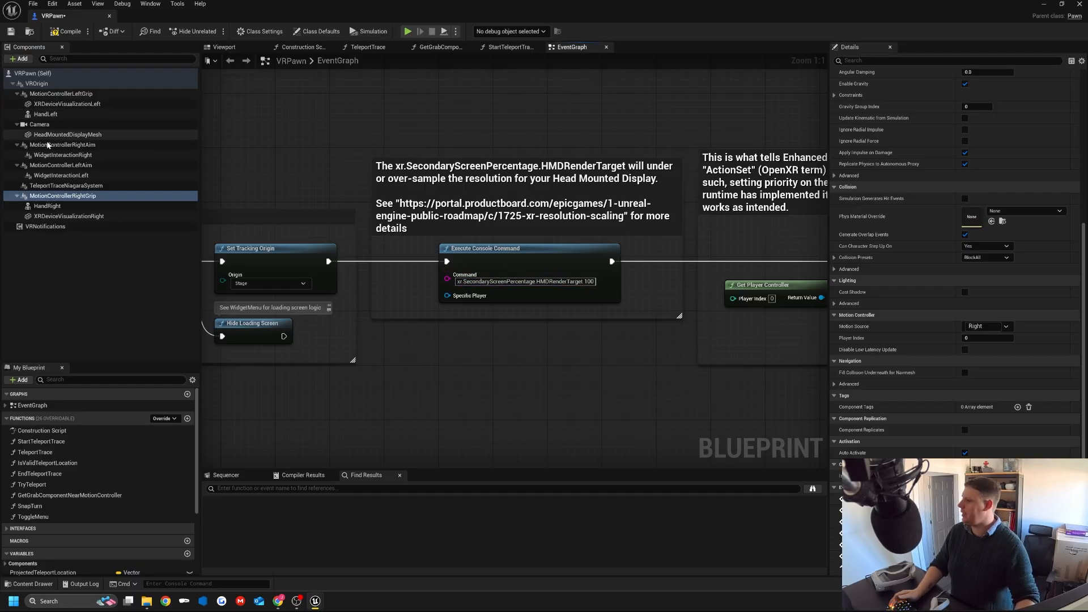
click(59, 165)
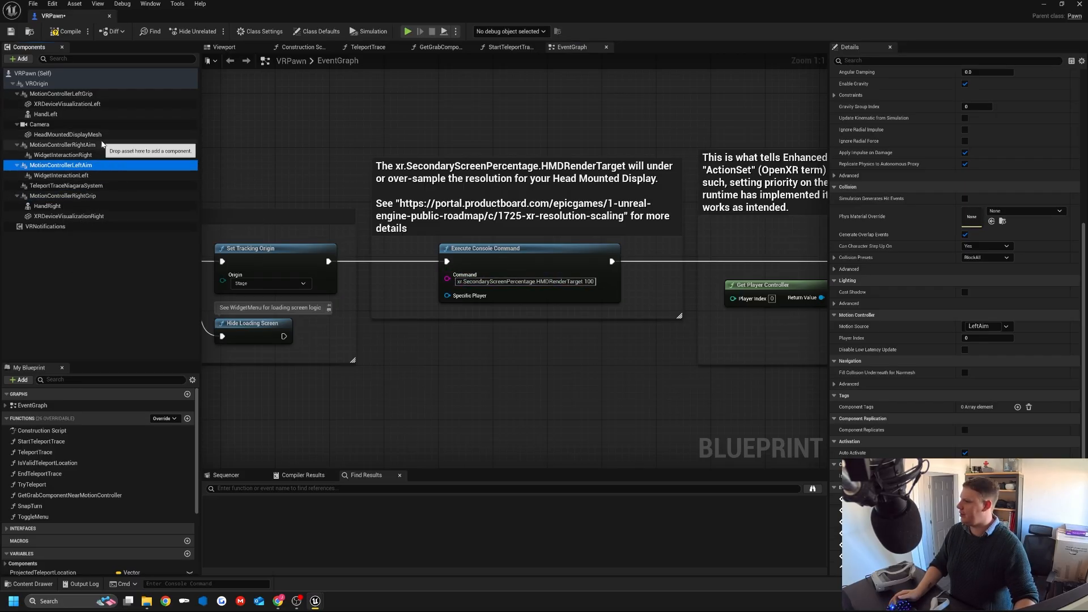
click(61, 94)
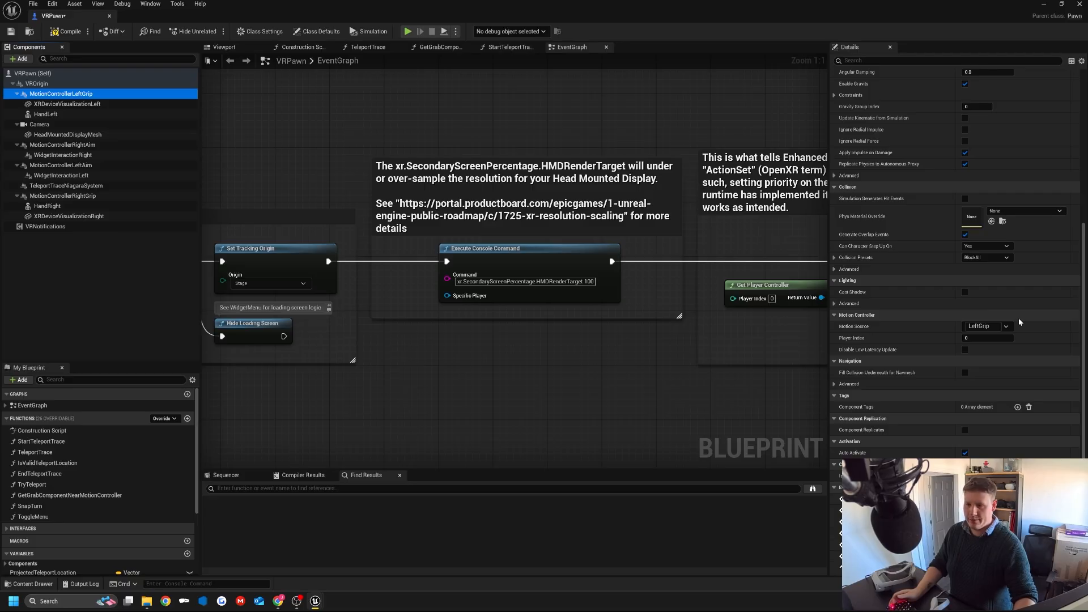
click(984, 326)
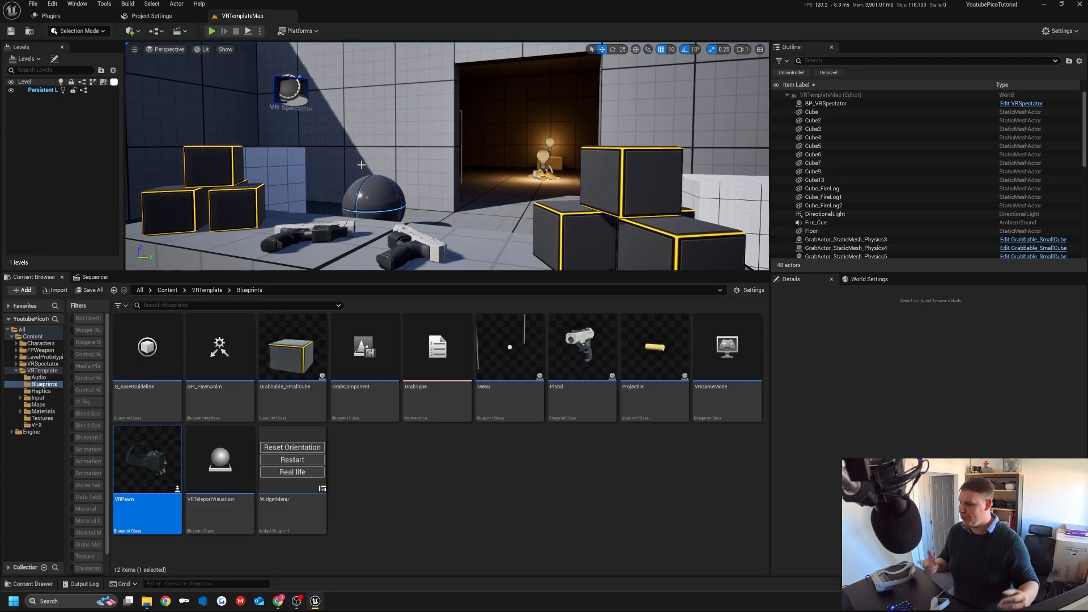
In IMC_Default, bind IA_Menu_Toggle_Left to the PICO 4 left grip axis as well.
click(38, 397)
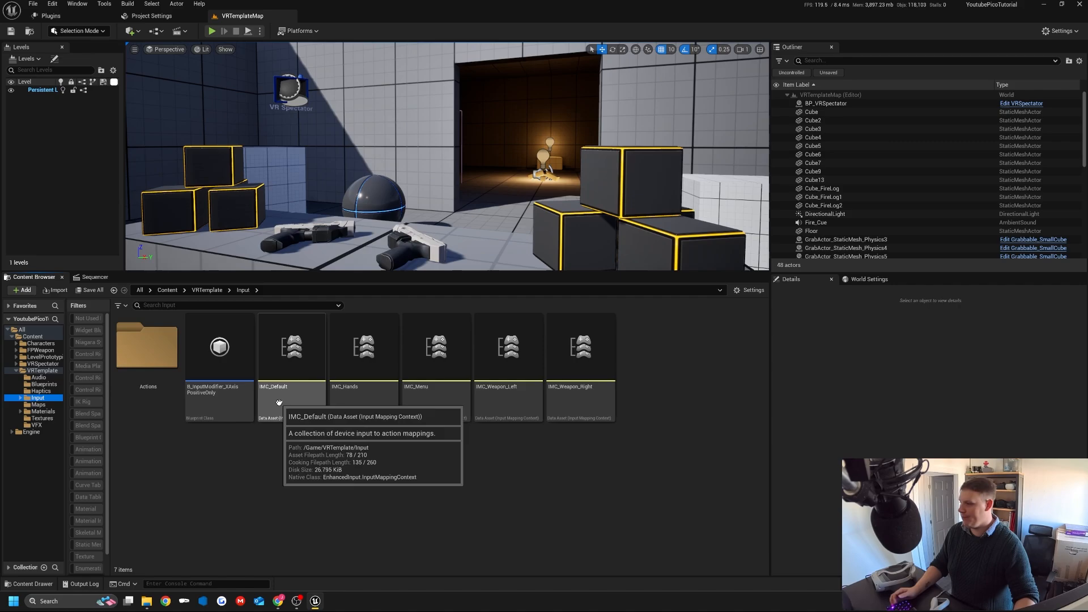
double_click(291, 347)
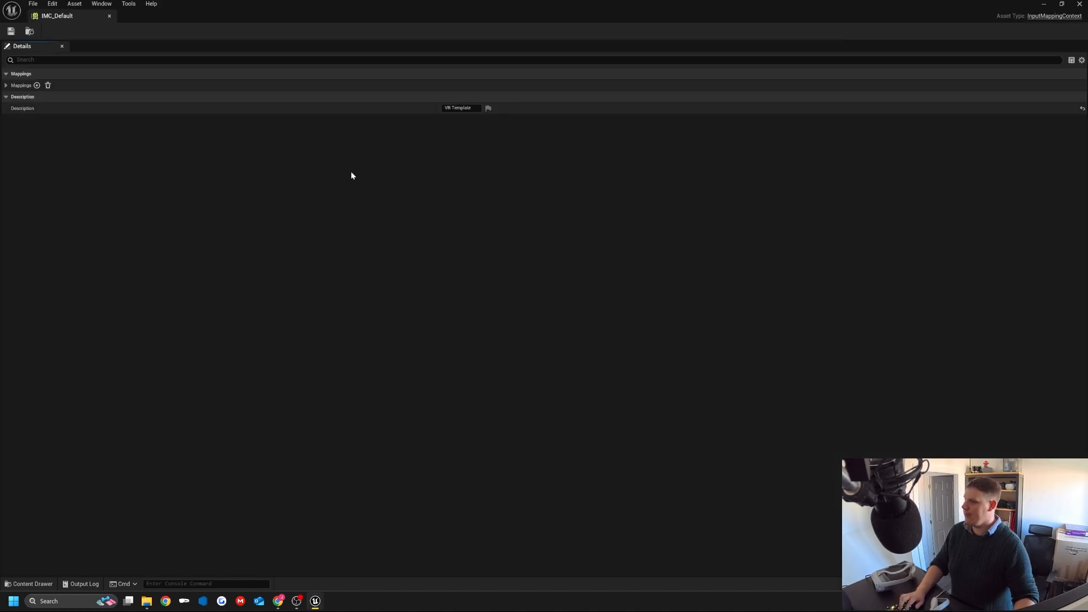
click(5, 85)
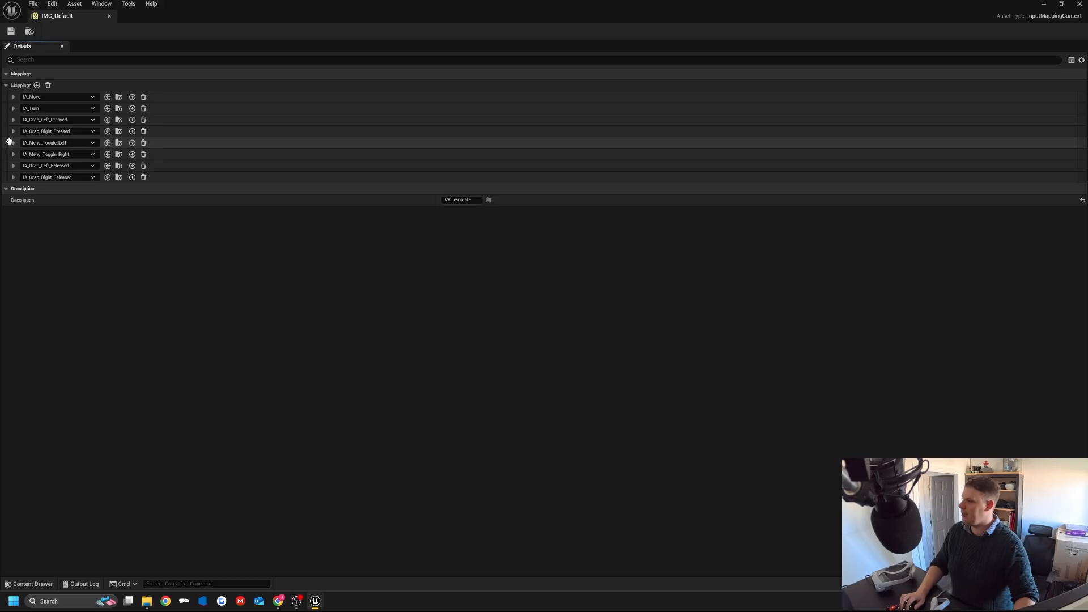
click(12, 142)
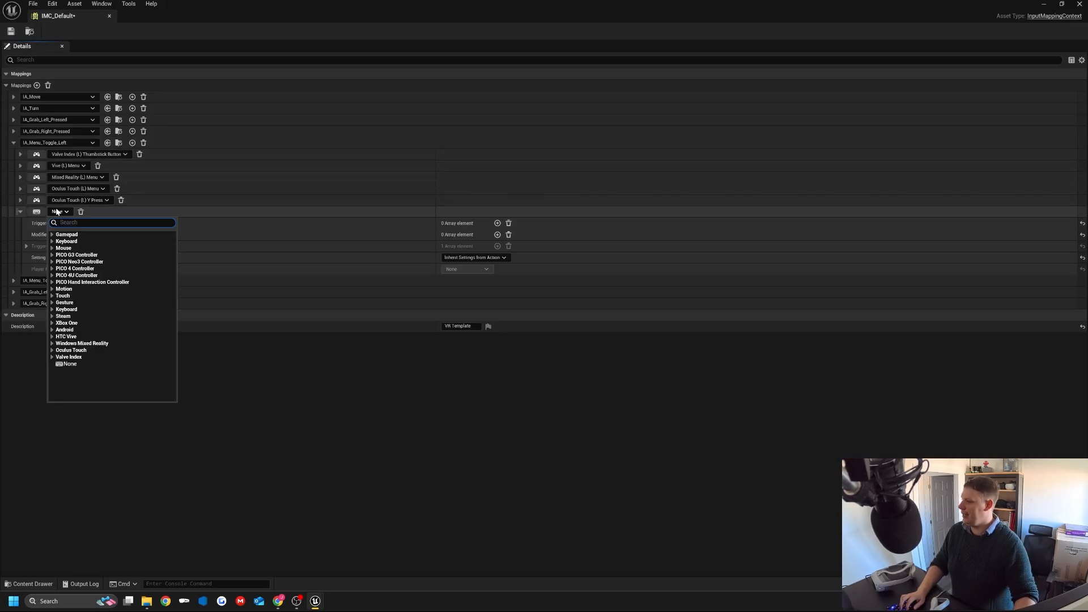
mouse_move(74, 268)
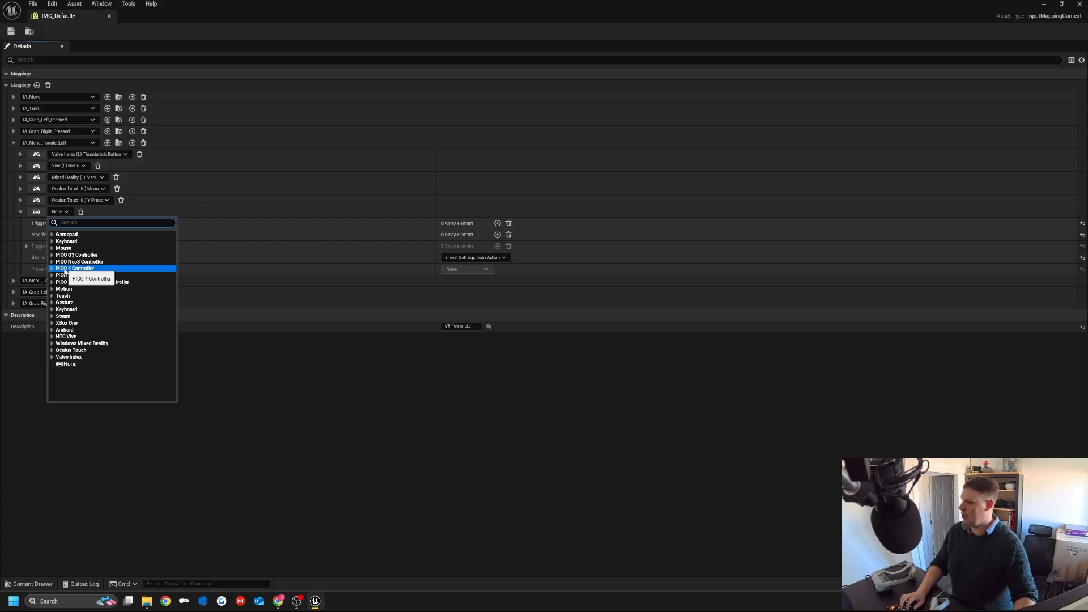
click(53, 268)
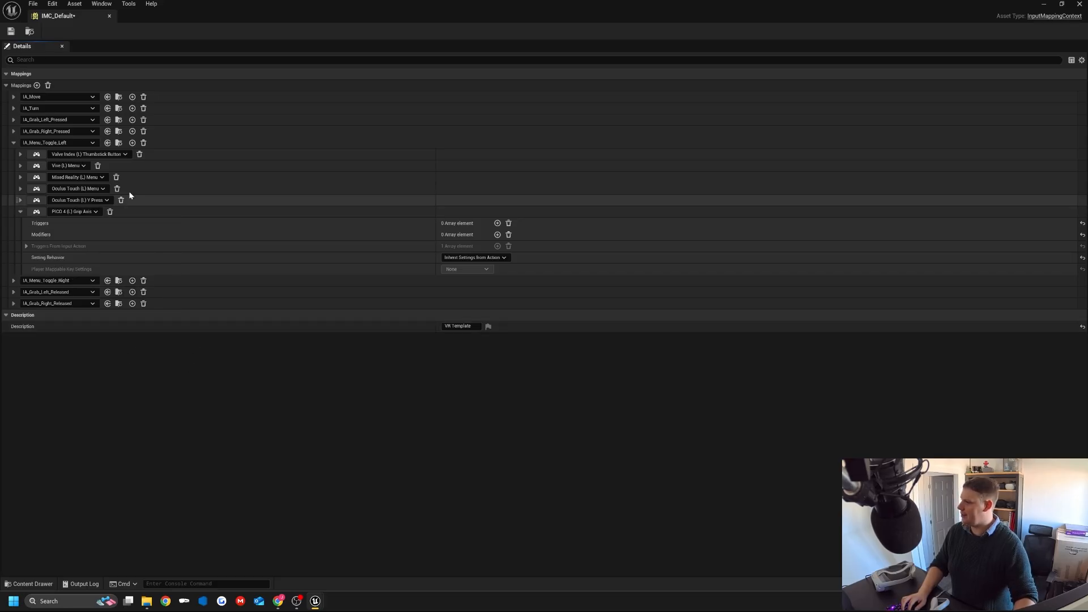
Package the project for Android into the Build folder.
click(32, 4)
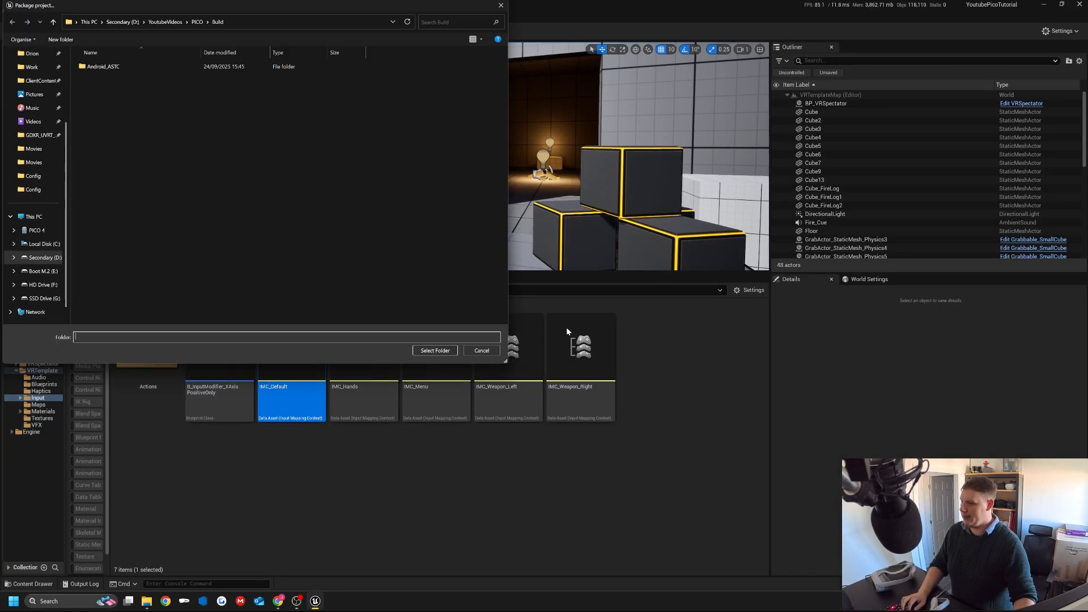
click(482, 350)
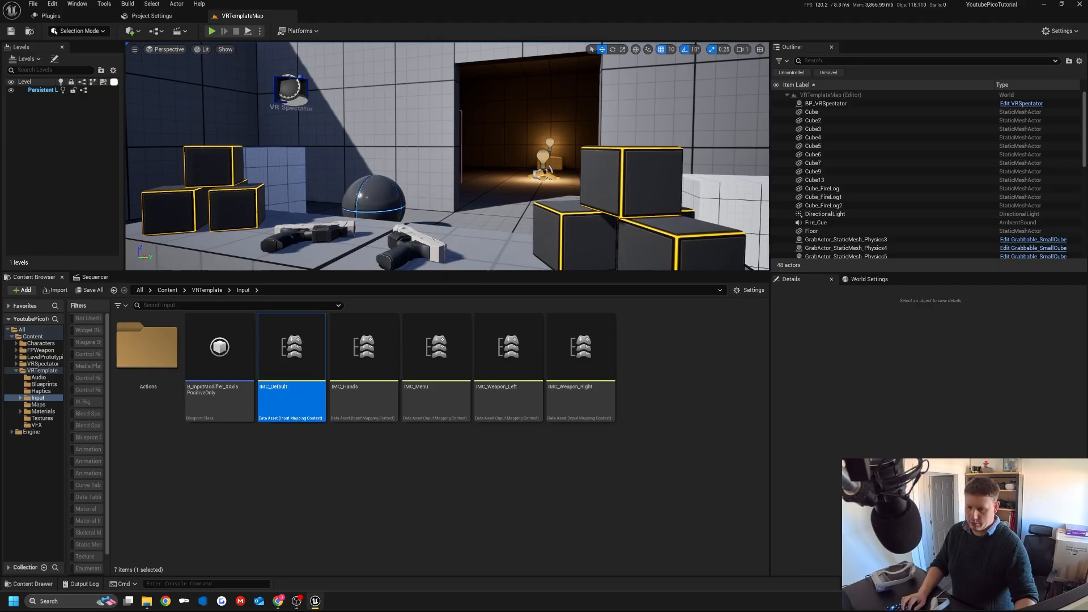
click(80, 584)
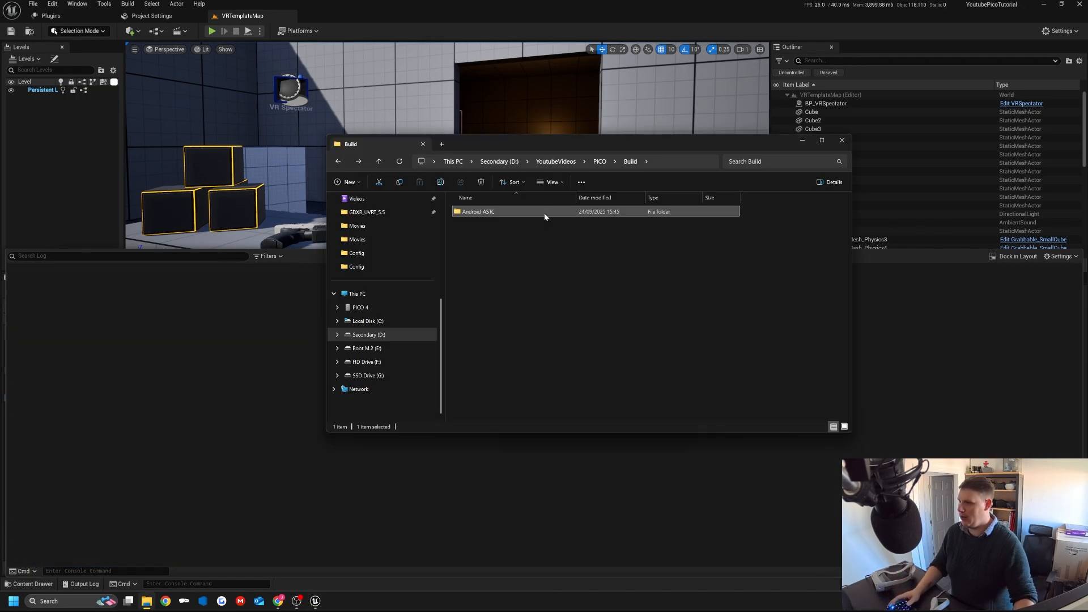
Open the Android_ASTC output folder in Build while packaging completes.
double_click(477, 212)
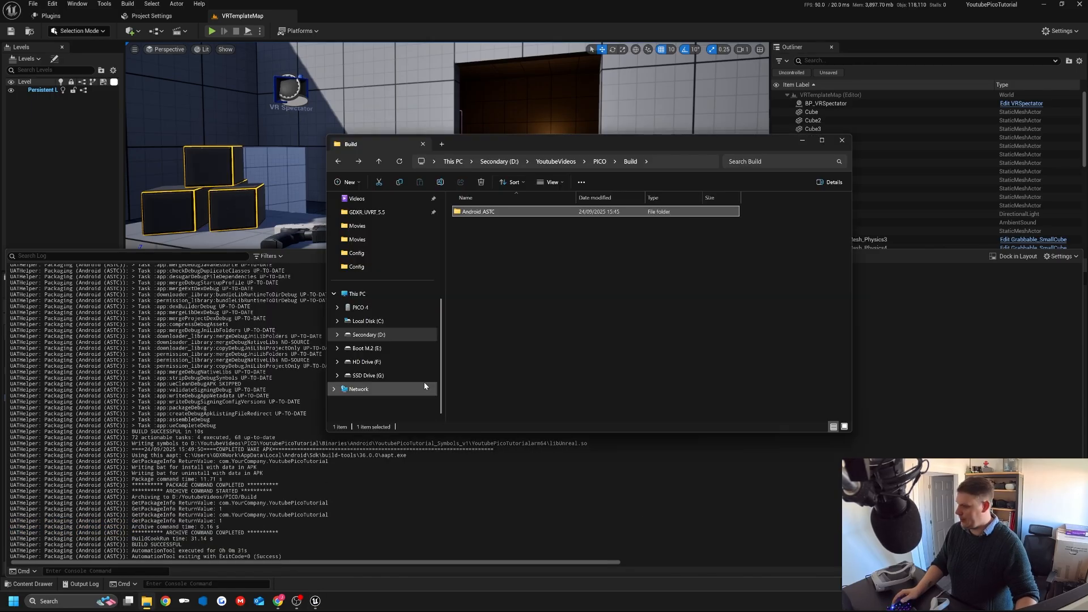
double_click(478, 211)
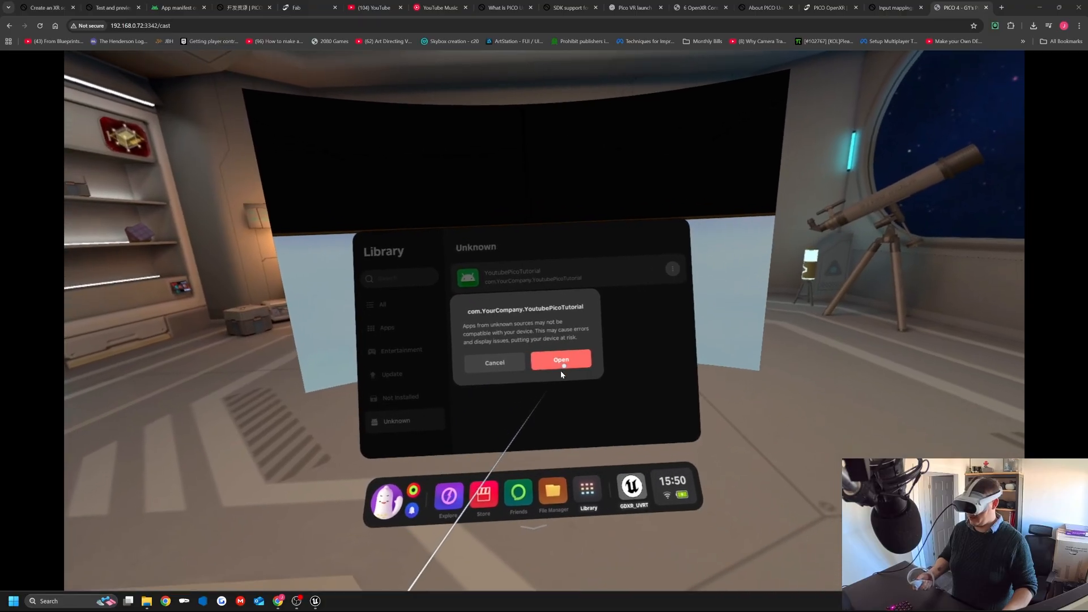
Launch YoutubePicoTutorial on the headset past the unknown-sources warning, then return to Unreal.
click(561, 361)
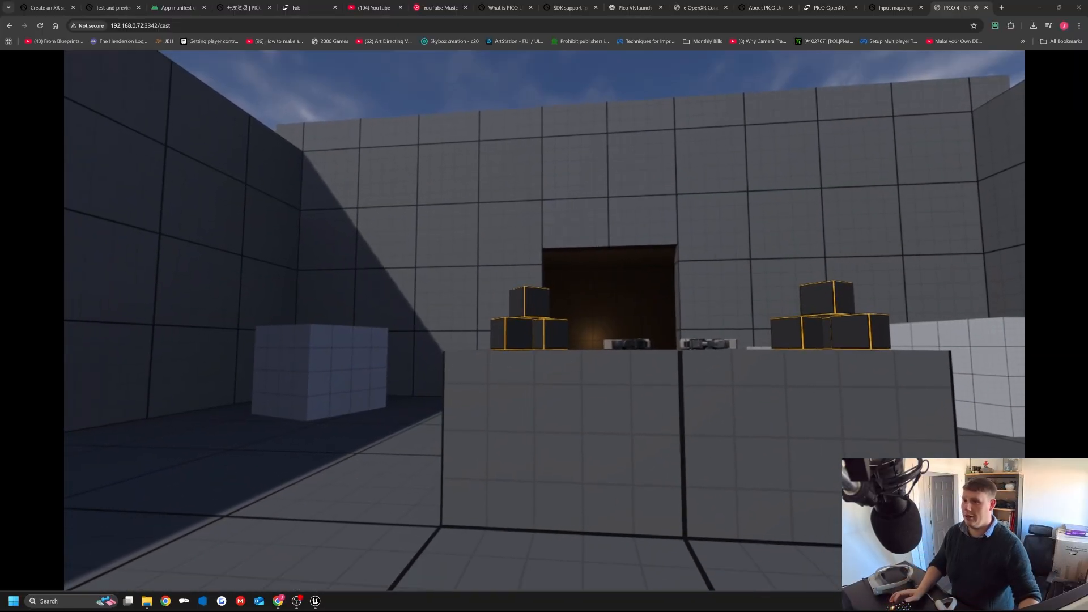
click(896, 7)
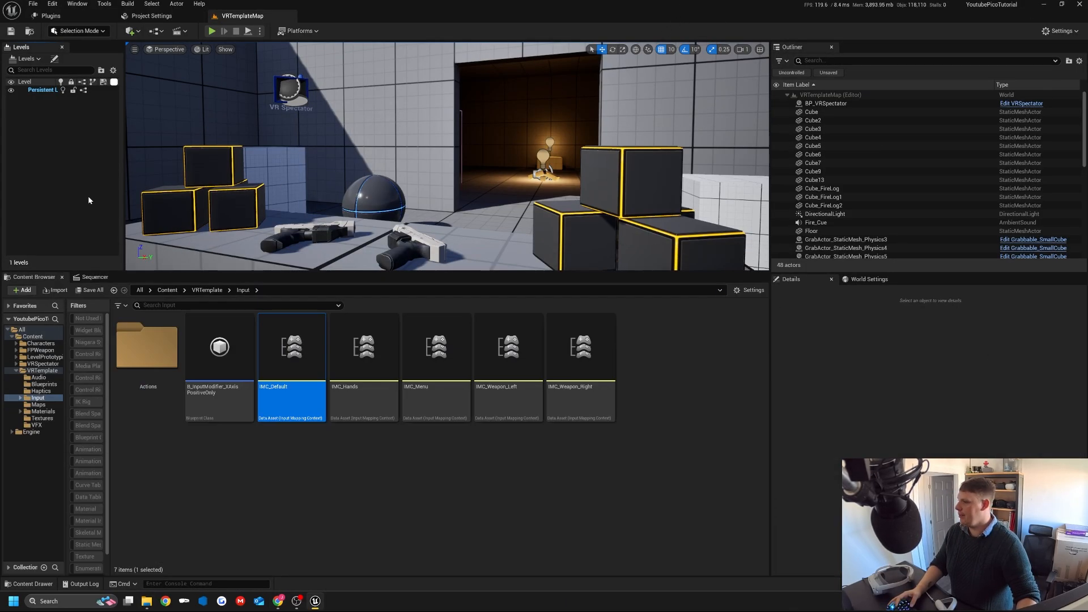
mouse_move(322, 572)
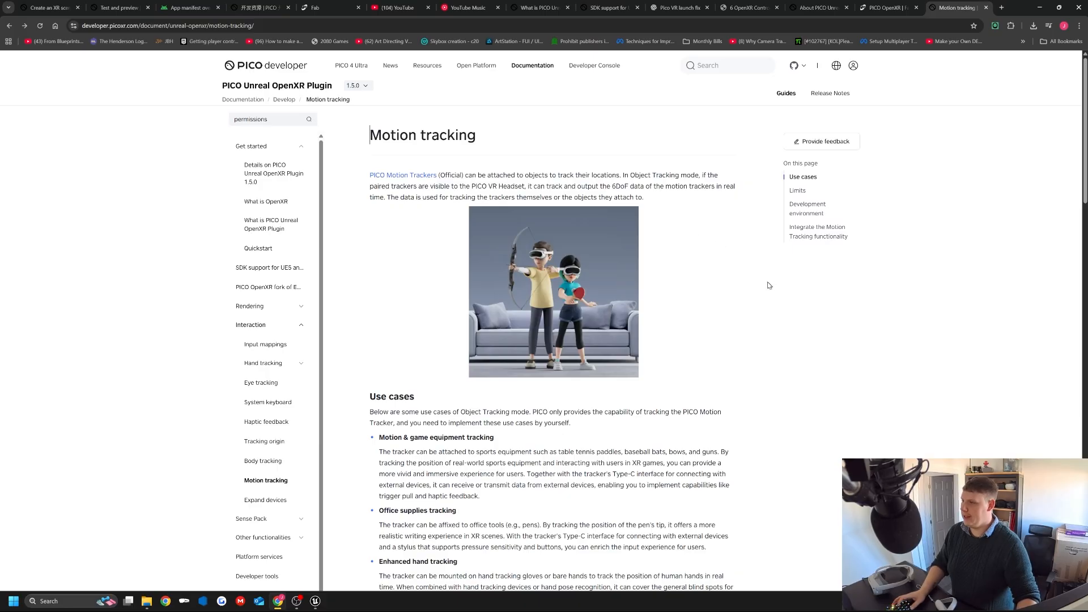
Open the Input mappings docs page and scroll through its controller mapping tables.
scroll(down, 3)
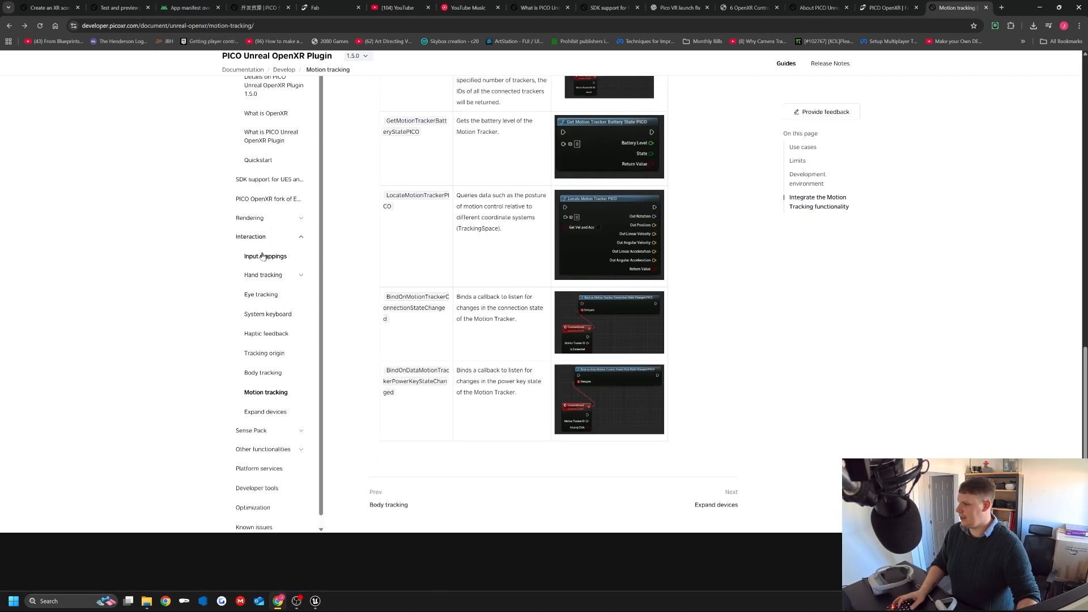
click(265, 256)
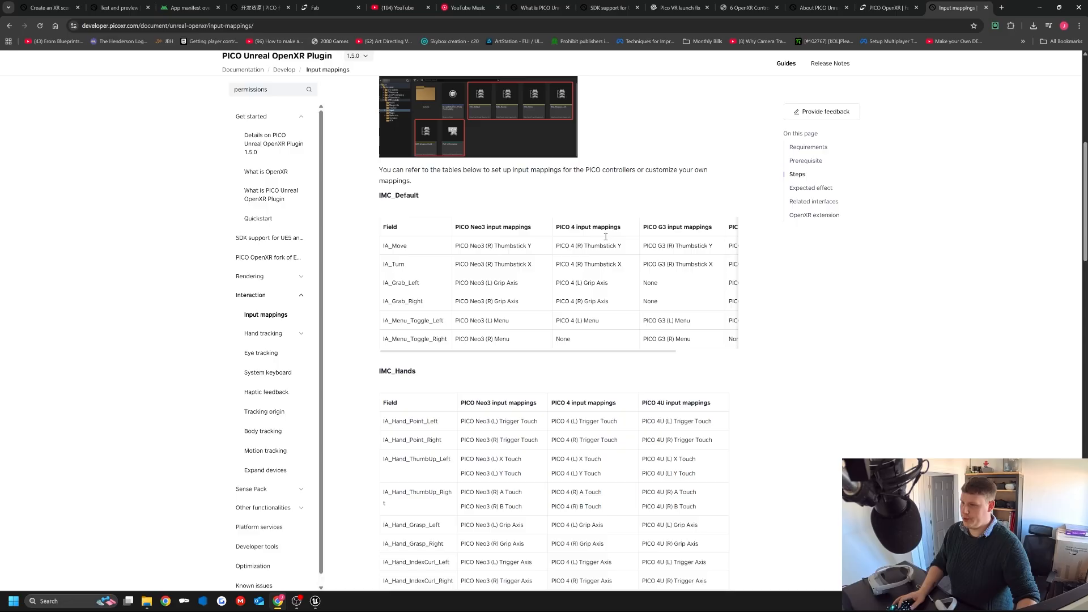
scroll(down, 3)
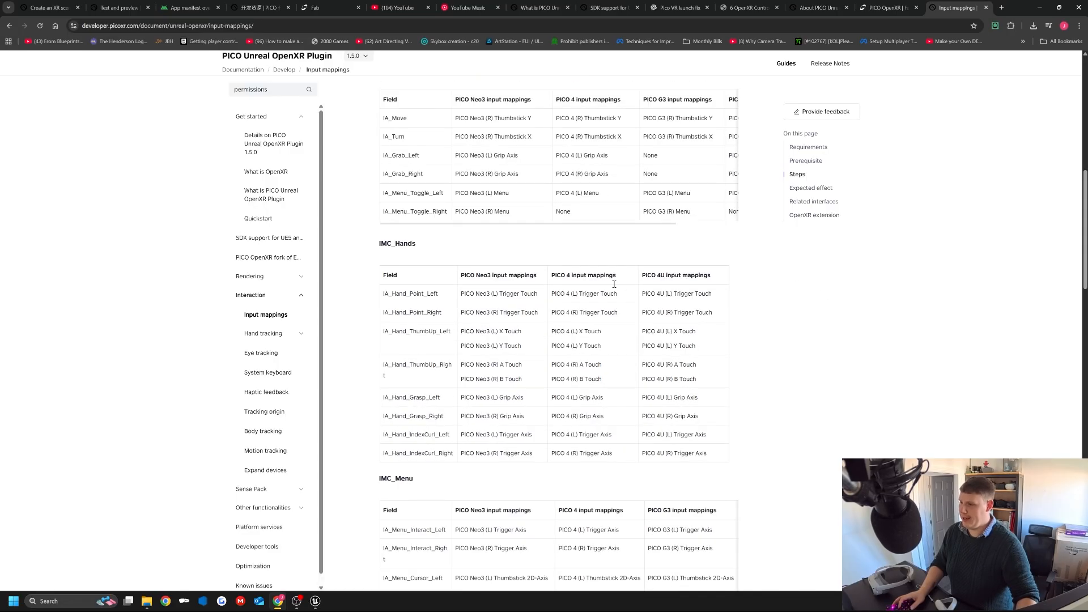
scroll(down, 3)
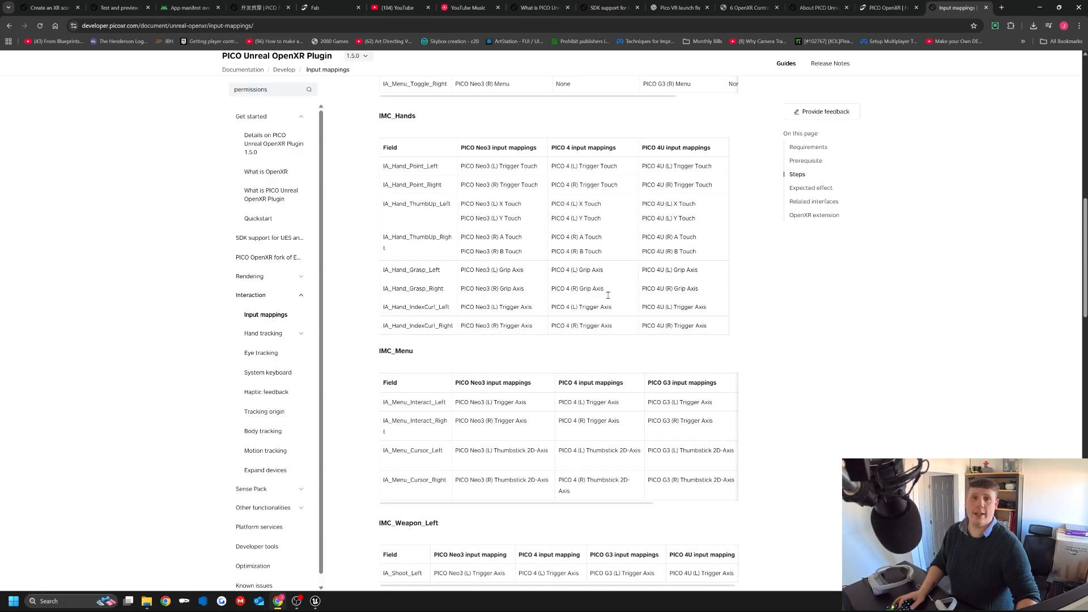
scroll(down, 3)
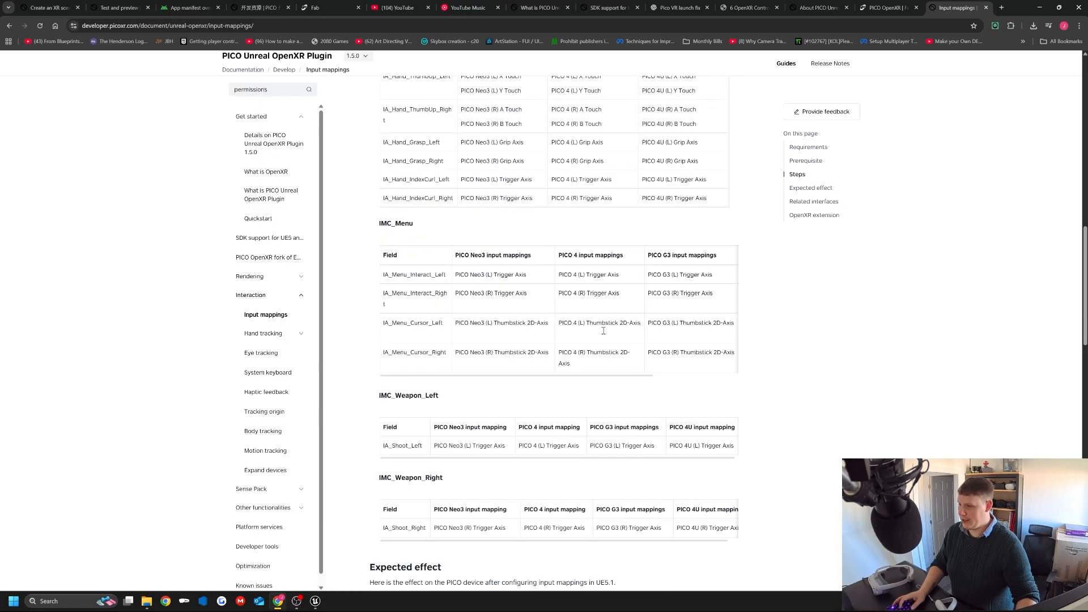
scroll(down, 3)
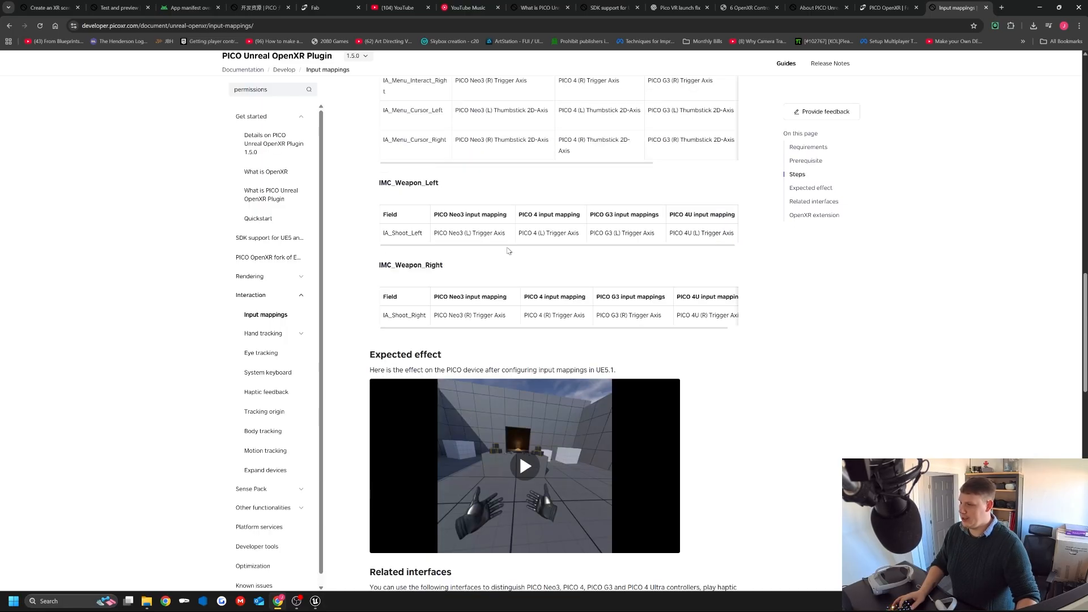
scroll(down, 3)
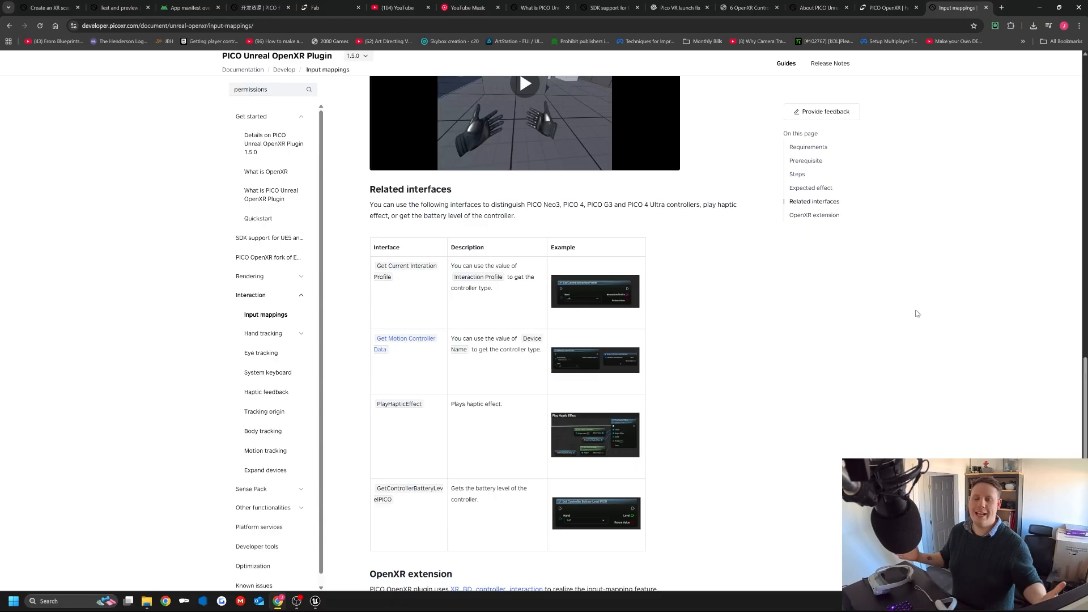
mouse_move(855, 335)
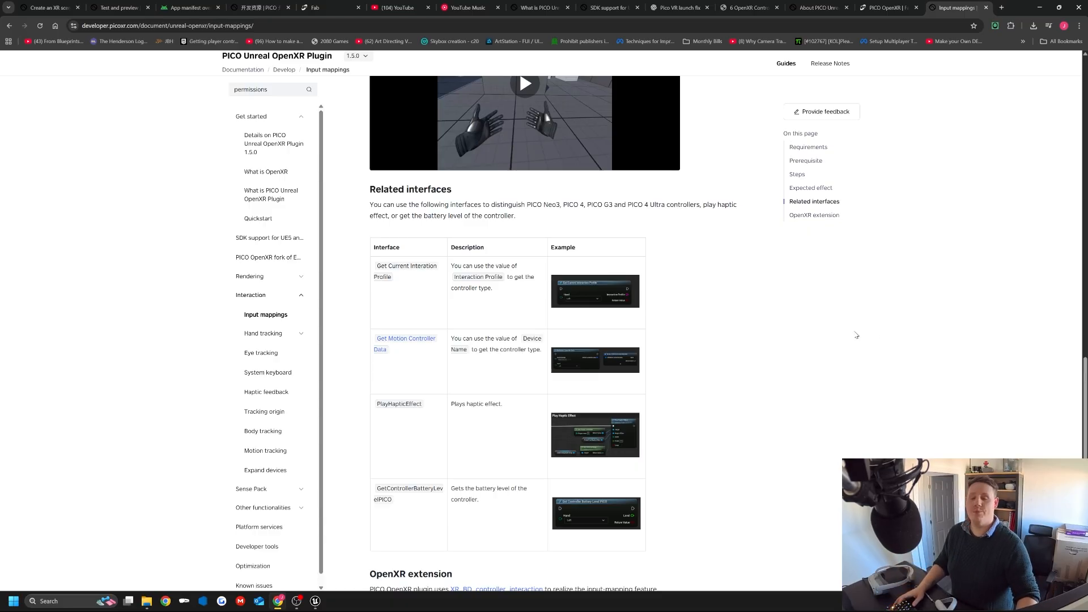